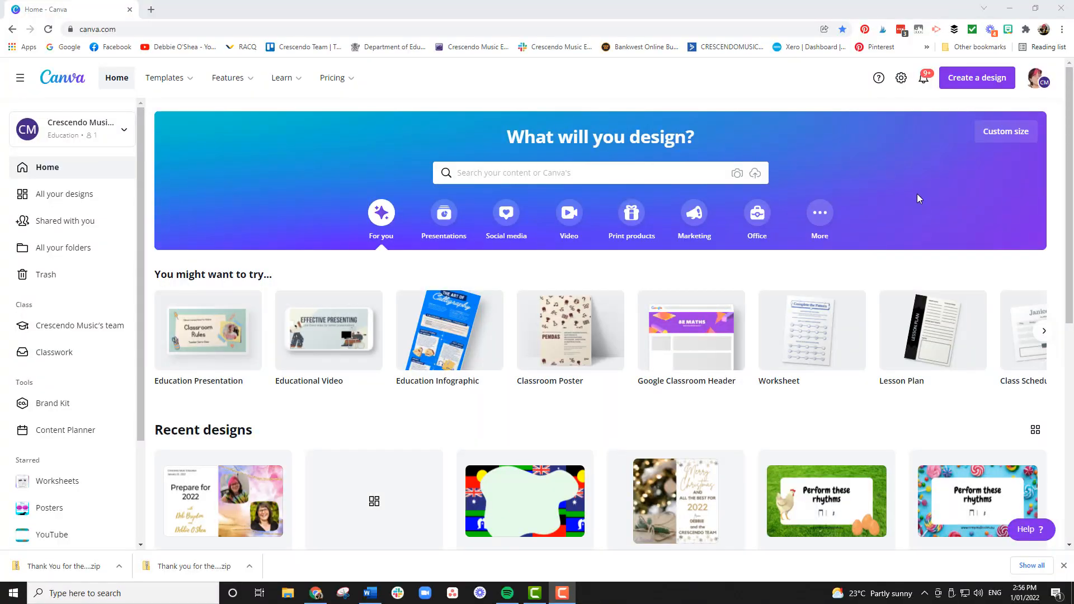
mouse_move(894, 177)
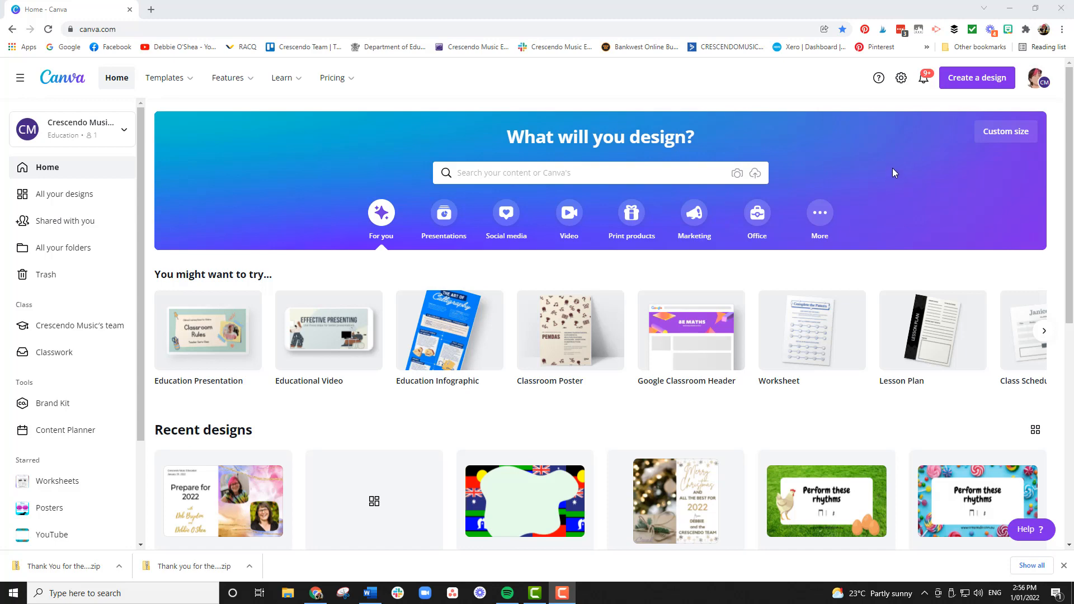
mouse_move(888, 168)
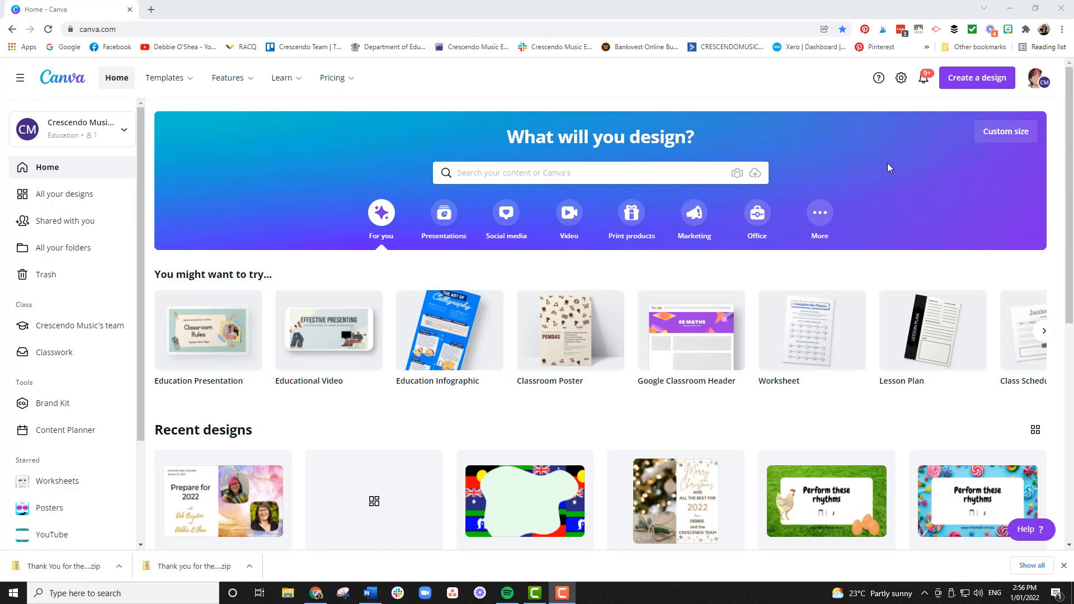
mouse_move(865, 156)
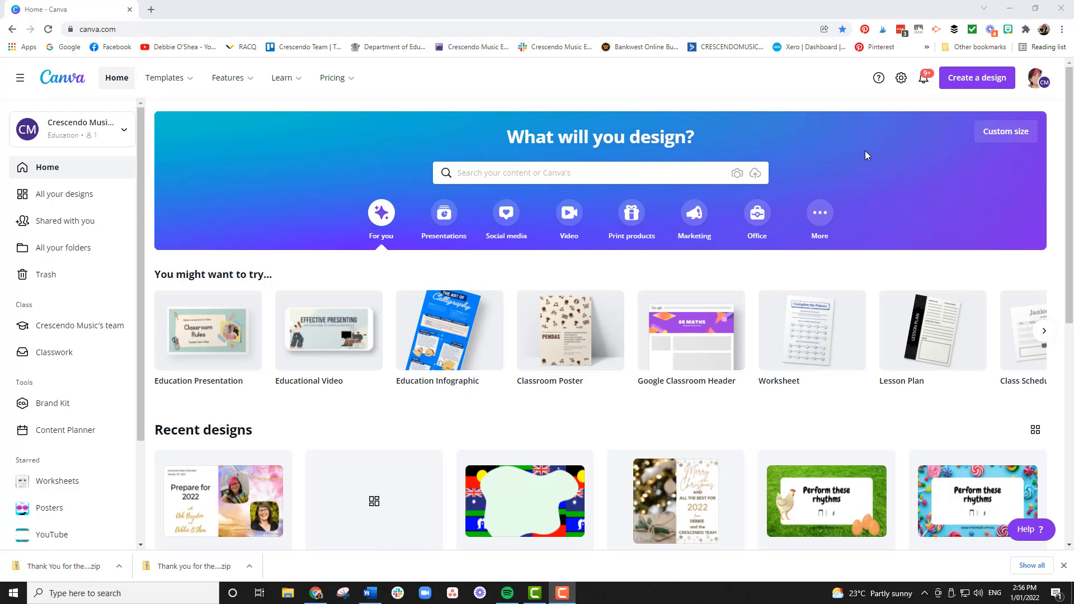
mouse_move(409, 145)
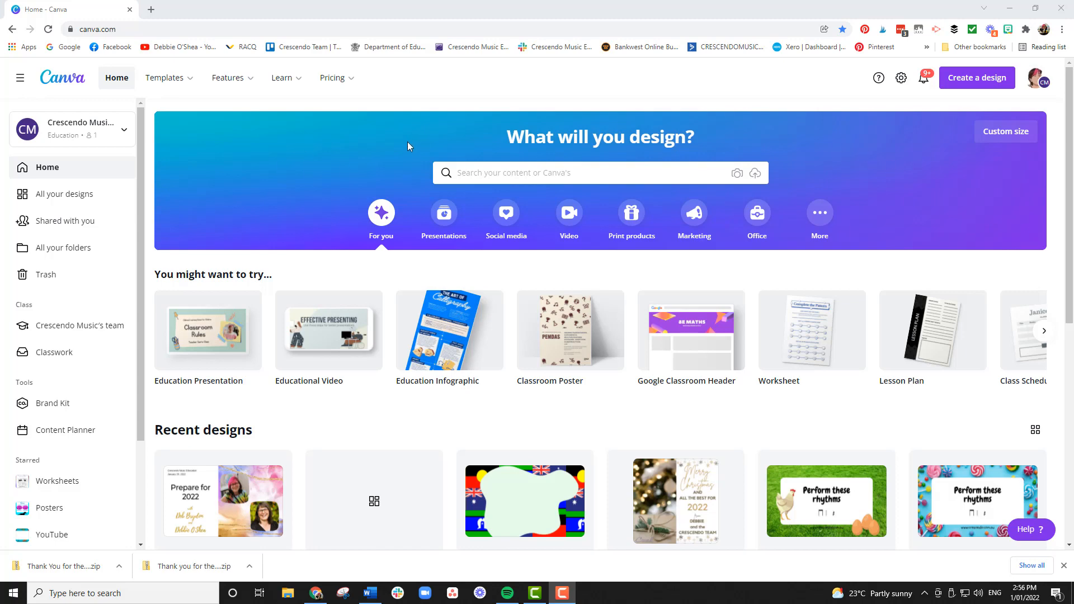
mouse_move(444, 212)
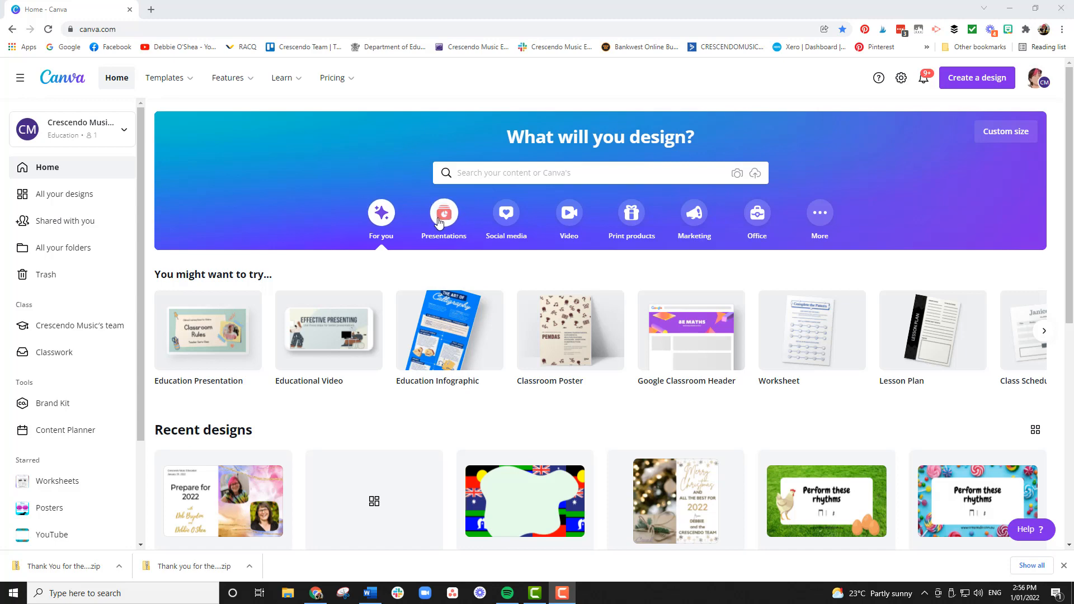
Step: Start a blank 16:9 presentation from the Presentations formats
left_click(444, 215)
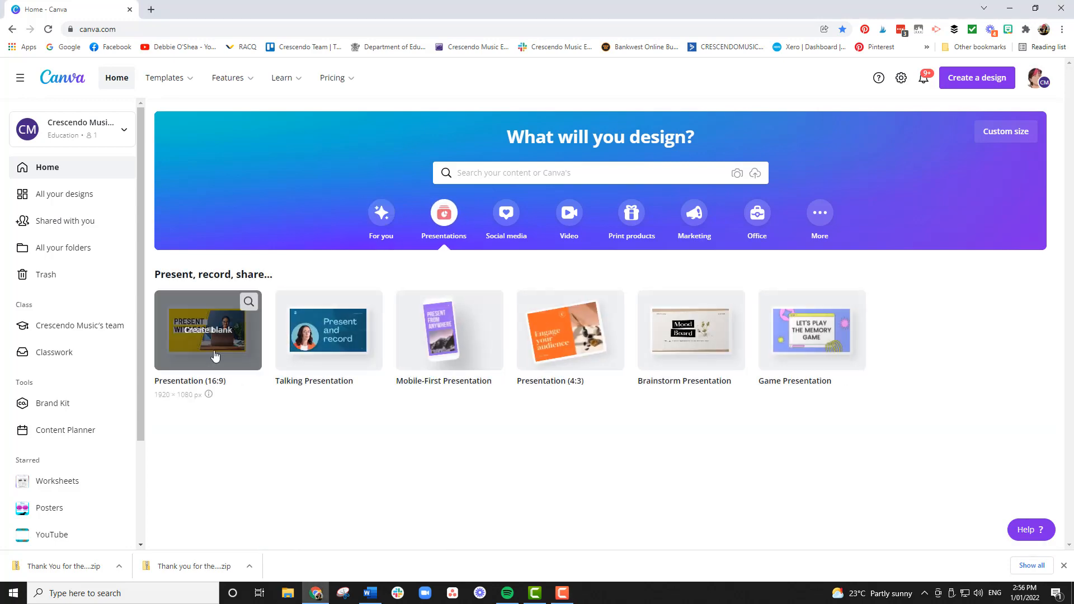
left_click(208, 331)
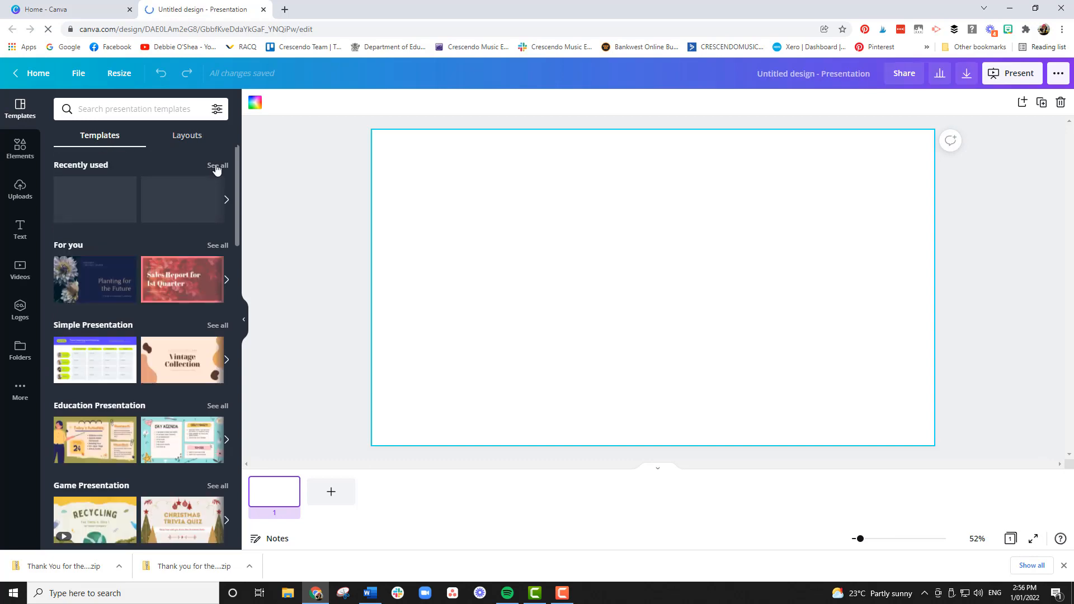
Step: Bring up the Amazing Botanical Slides pages from the recently used templates
left_click(218, 166)
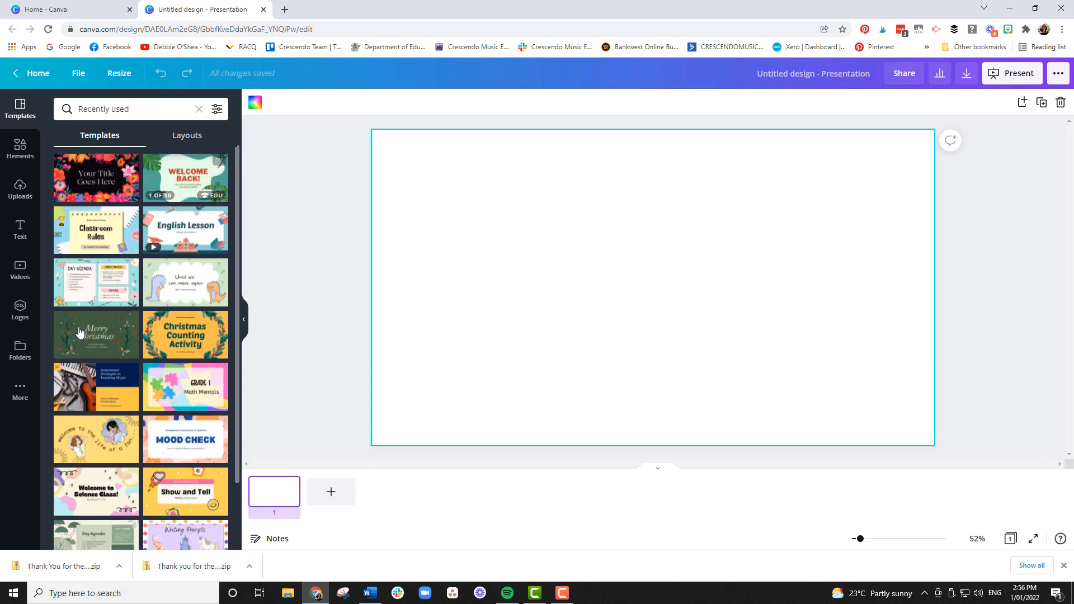
mouse_move(236, 309)
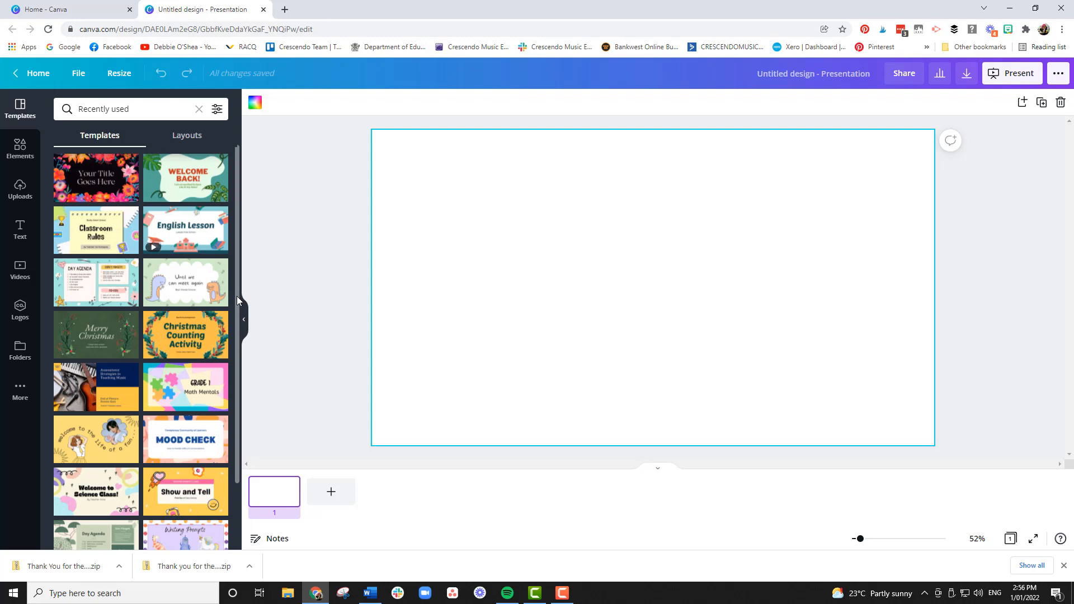
mouse_move(95, 178)
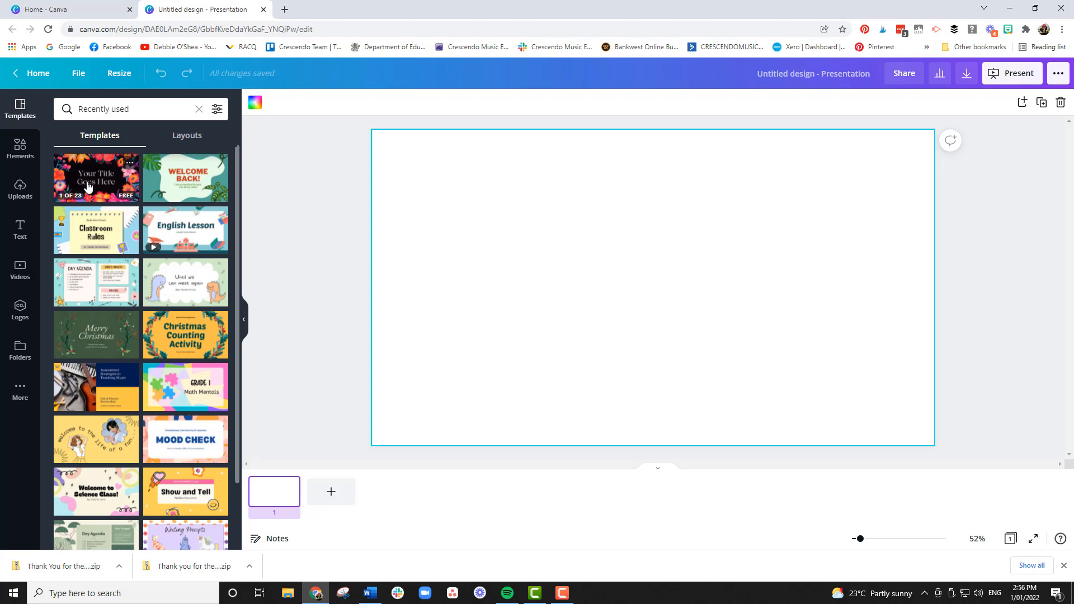
left_click(95, 178)
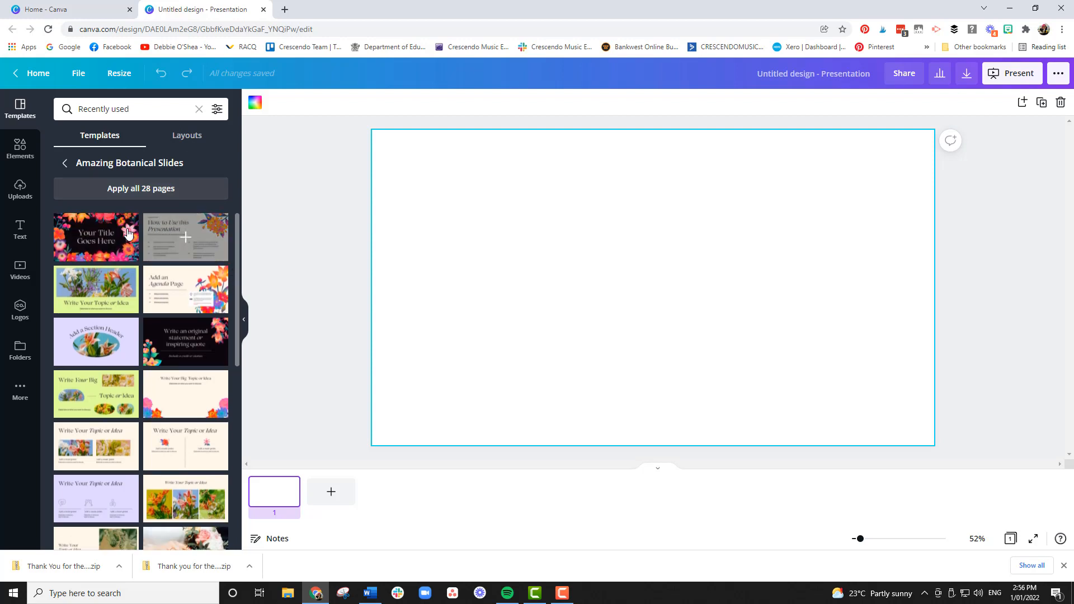
scroll("down", 3)
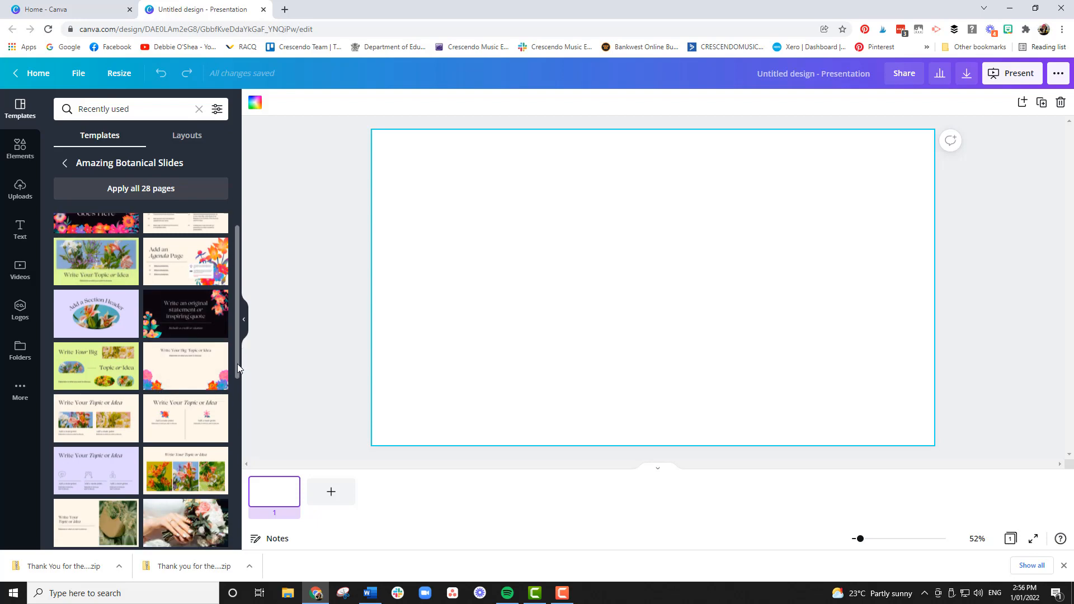
scroll("up", 3)
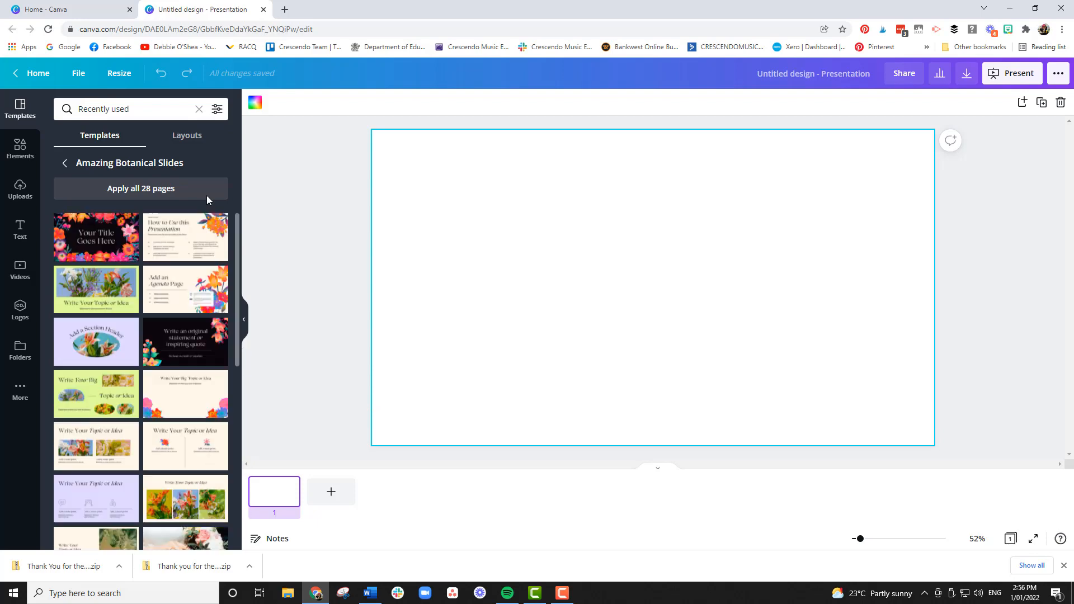
Step: Make page 1 the botanical title slide and add page 2 with the quote layout
left_click(96, 237)
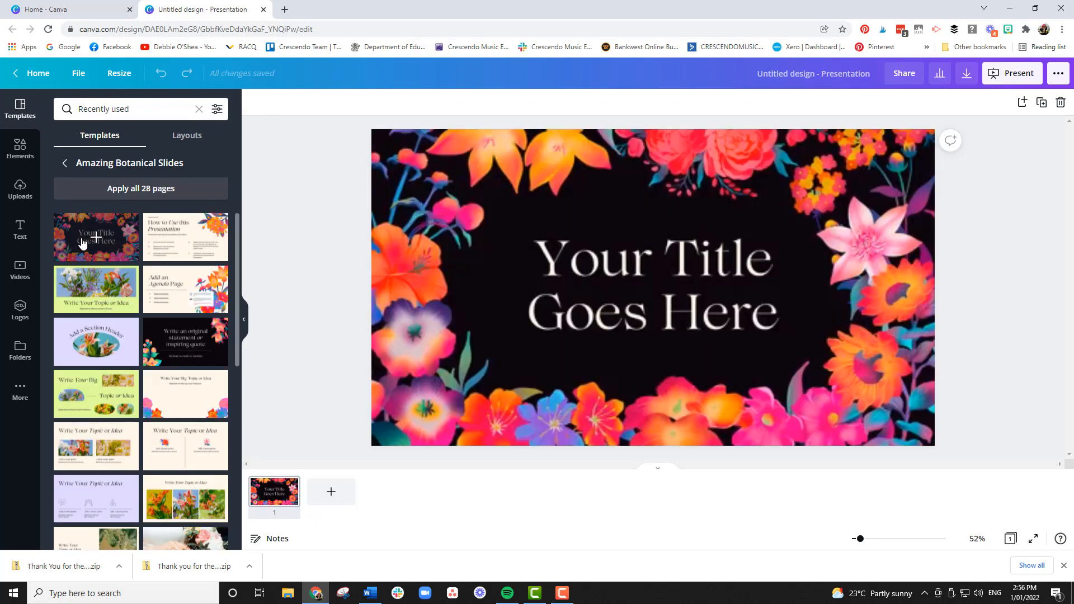
left_click(650, 287)
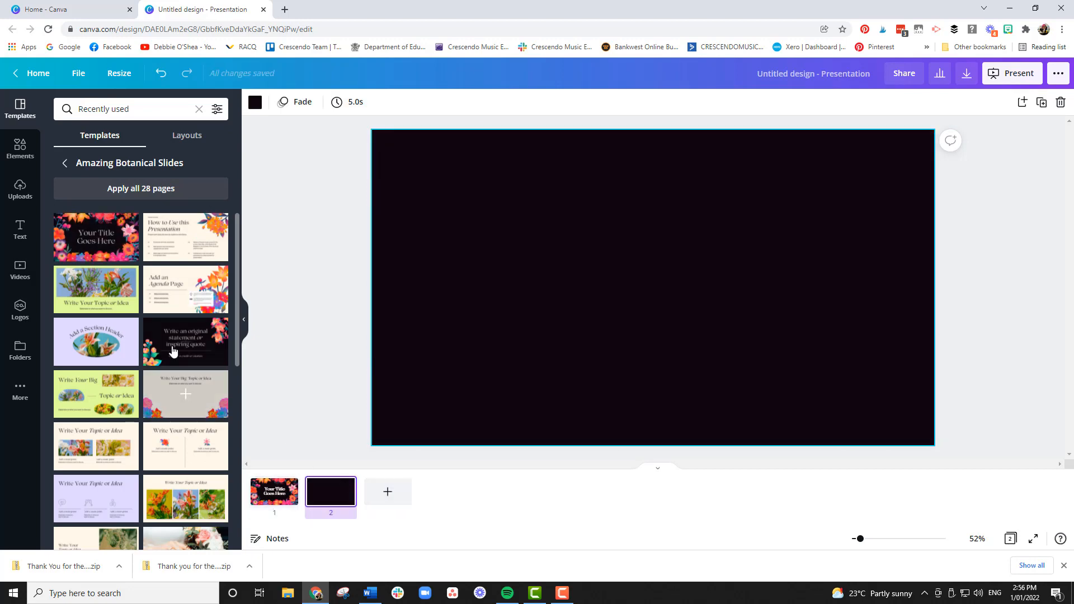
left_click(184, 341)
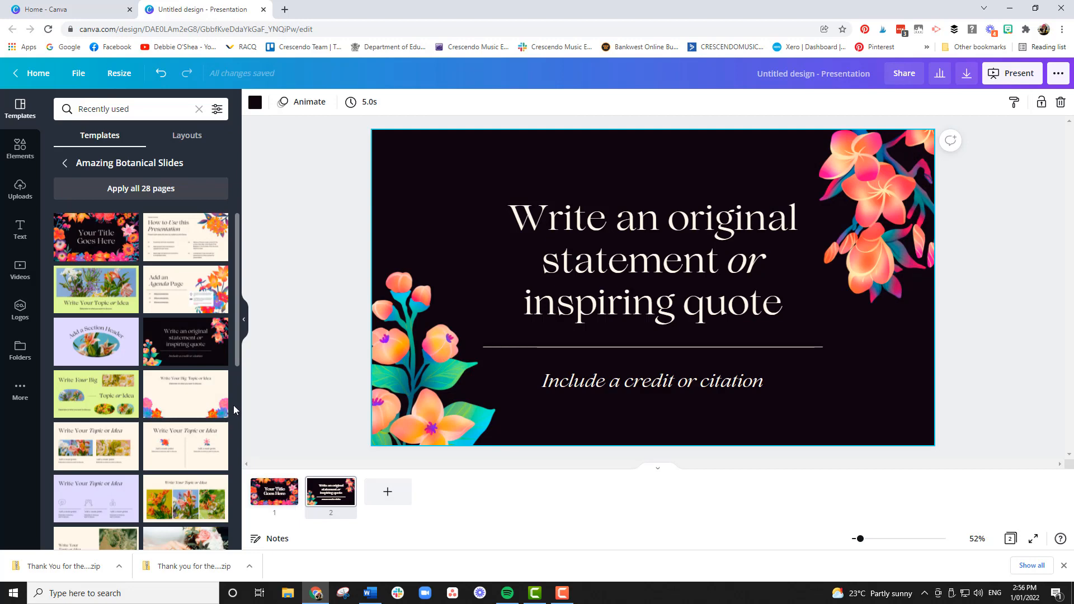
scroll("down", 3)
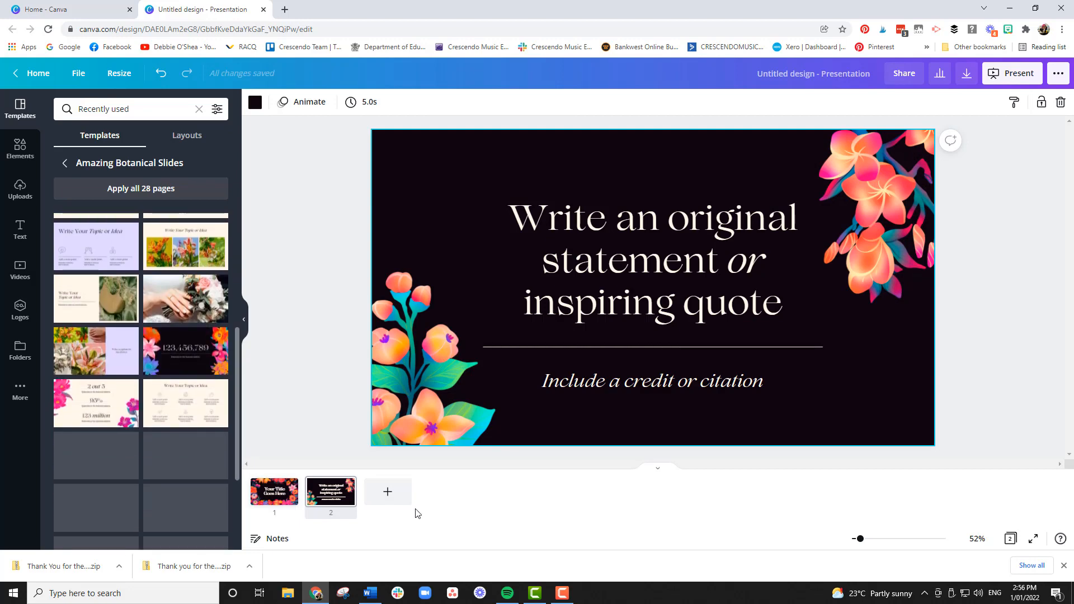
Step: Add page 3 with the 123,456,789 statistic layout and a fourth Thank you page
left_click(387, 491)
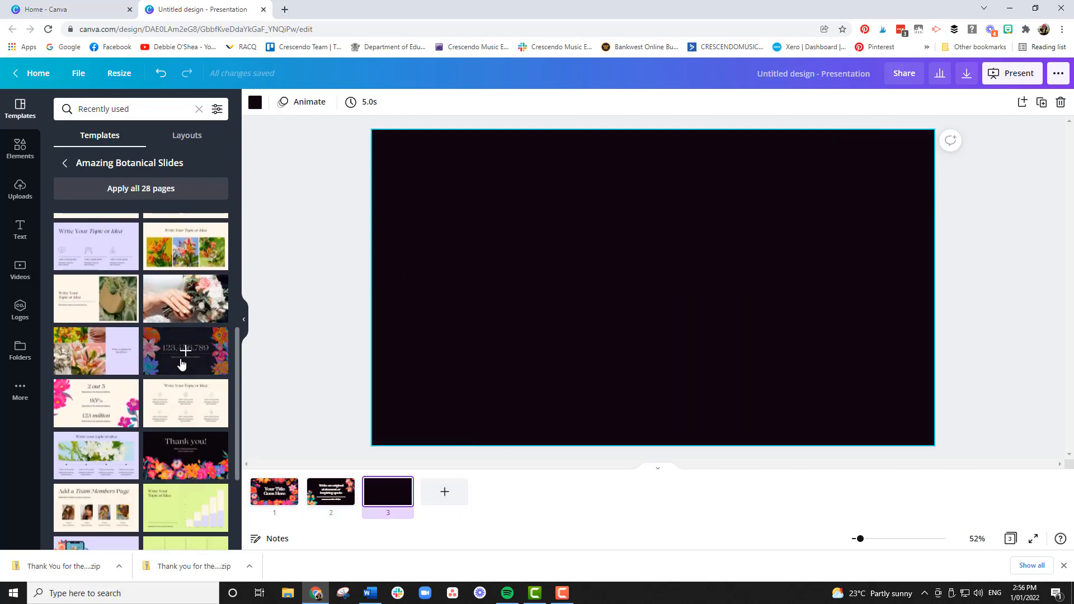
left_click(185, 352)
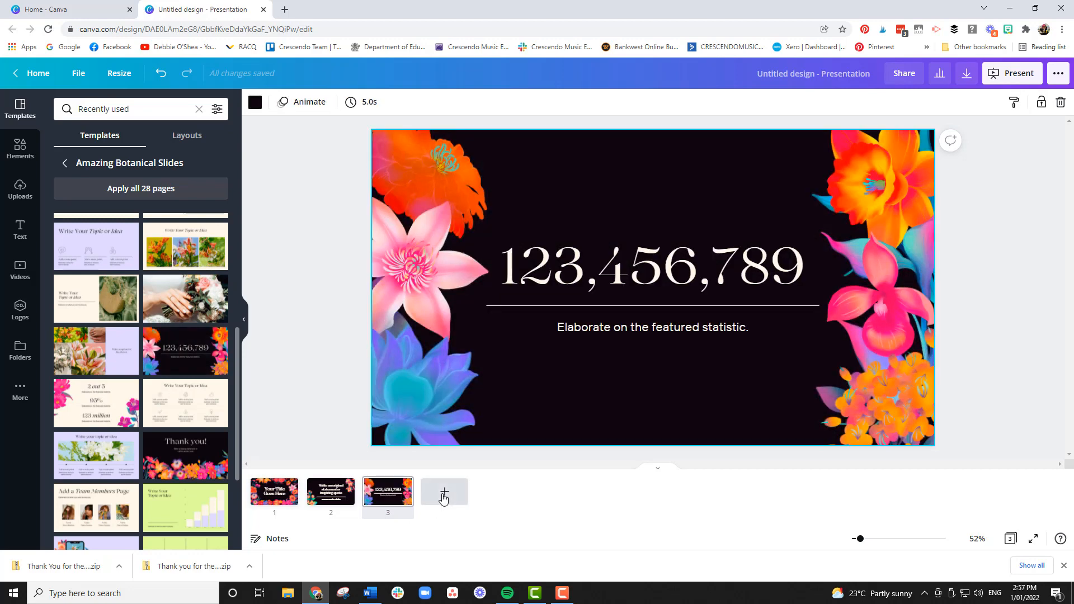
left_click(444, 493)
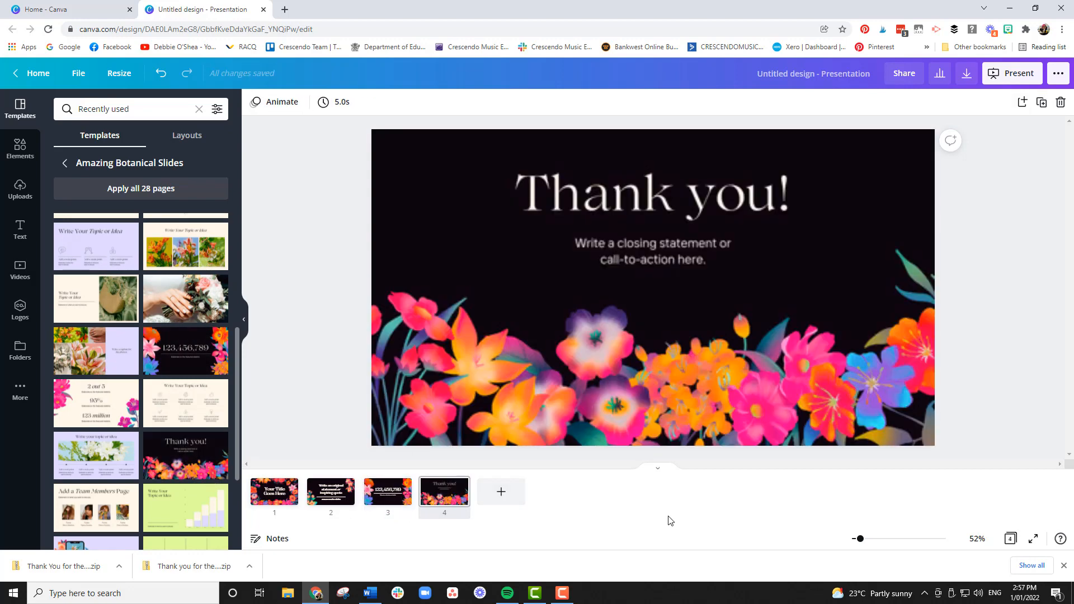
Step: Review the title, statistic and Thank you pages from their thumbnails
left_click(274, 491)
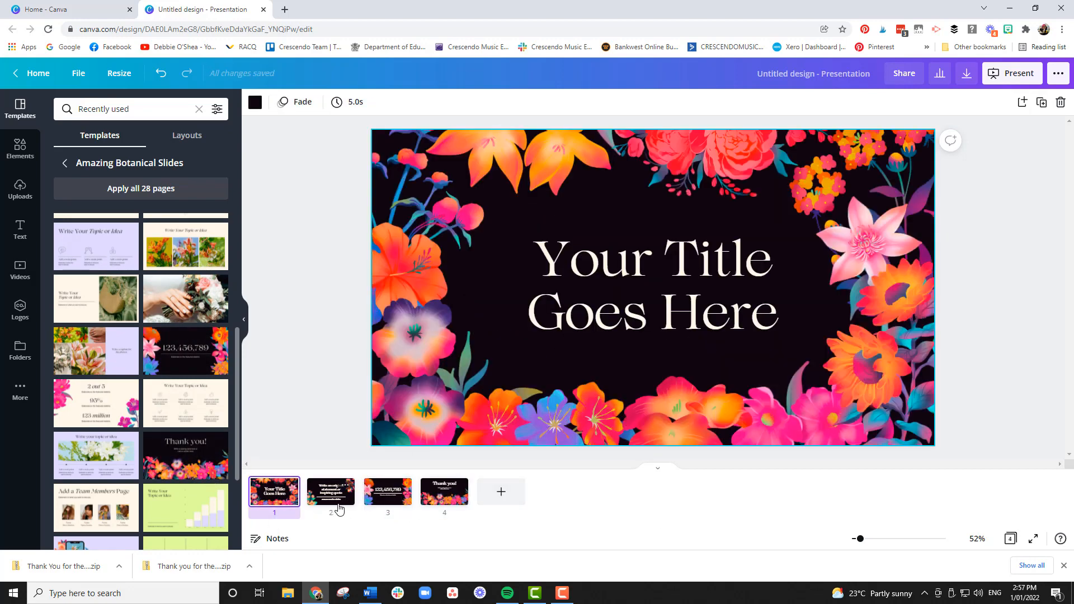
left_click(387, 492)
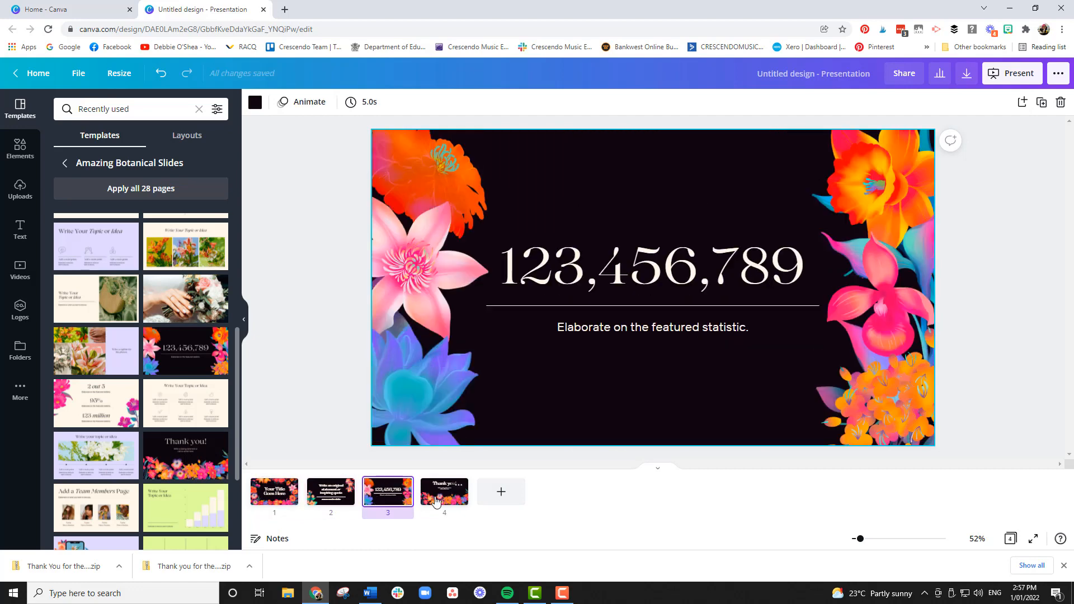
left_click(444, 491)
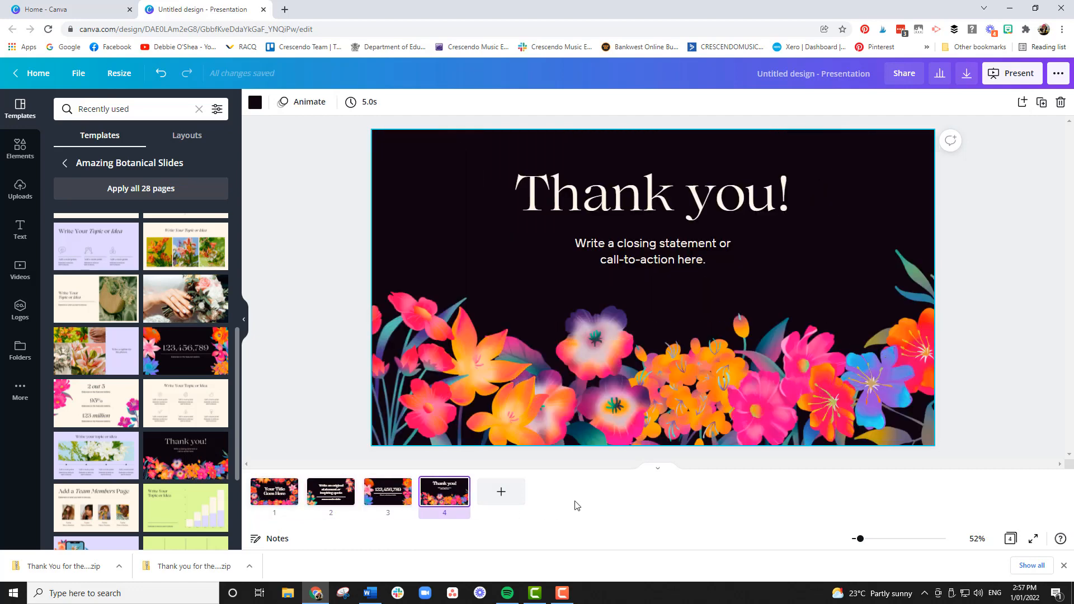
mouse_move(572, 505)
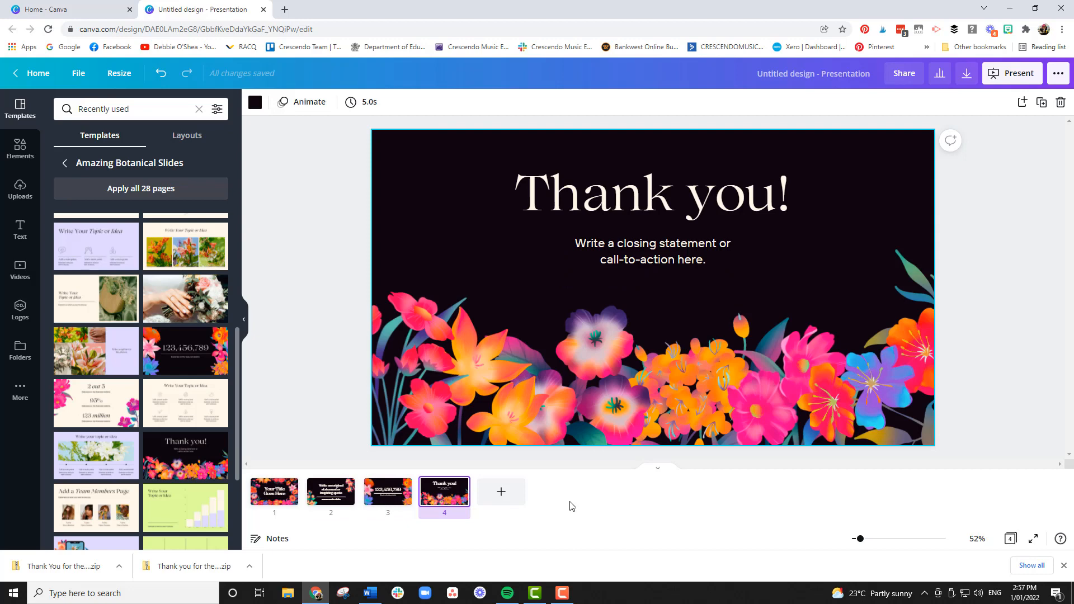
Step: Replace the first slide's title with 'Thank You for the Music'
left_click(274, 492)
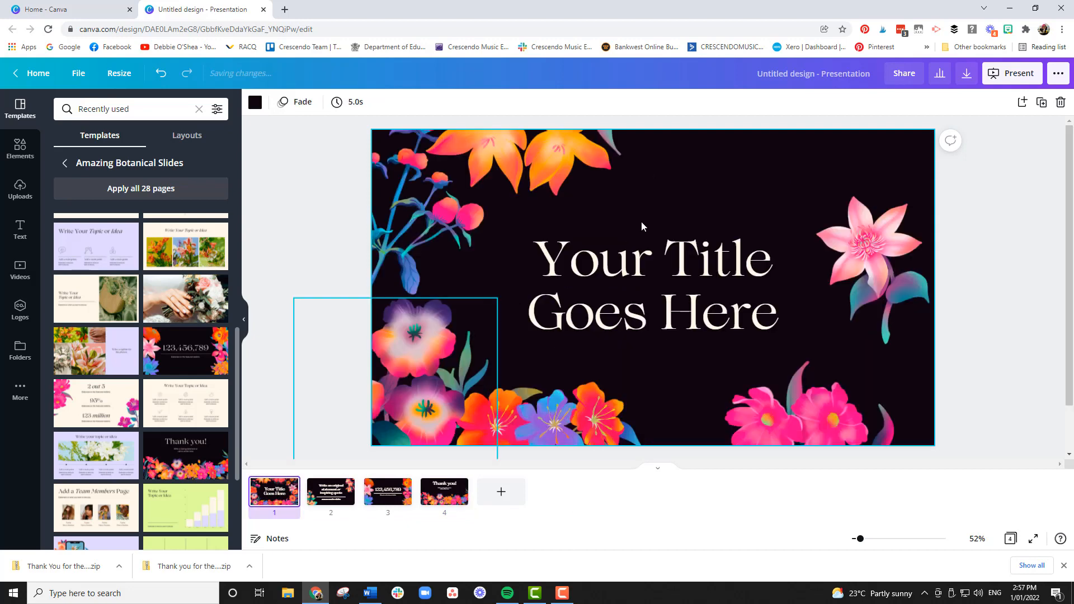
left_click(652, 284)
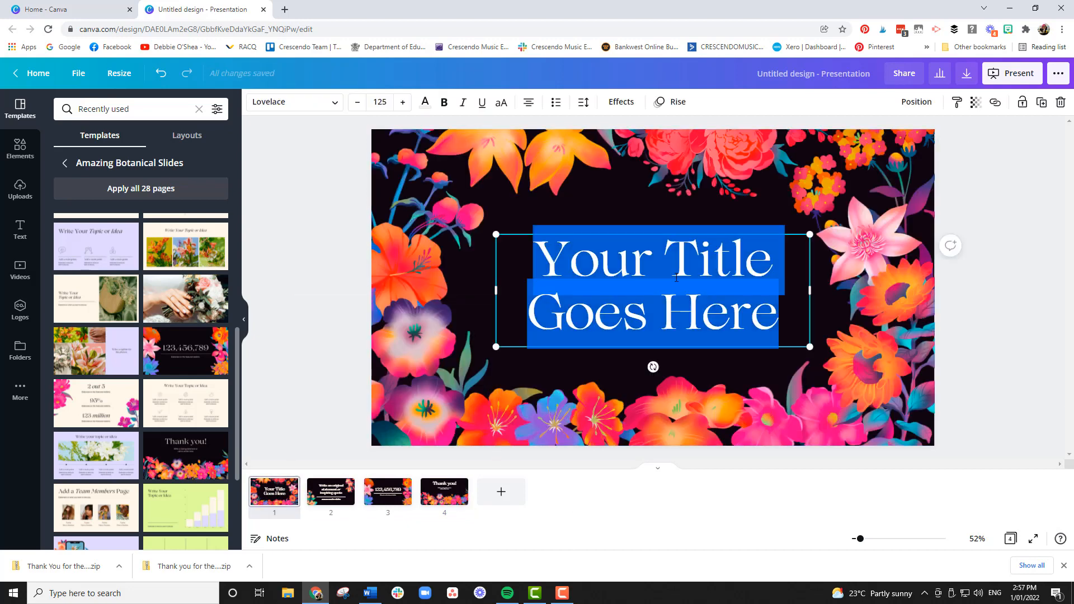
type("Thank Y")
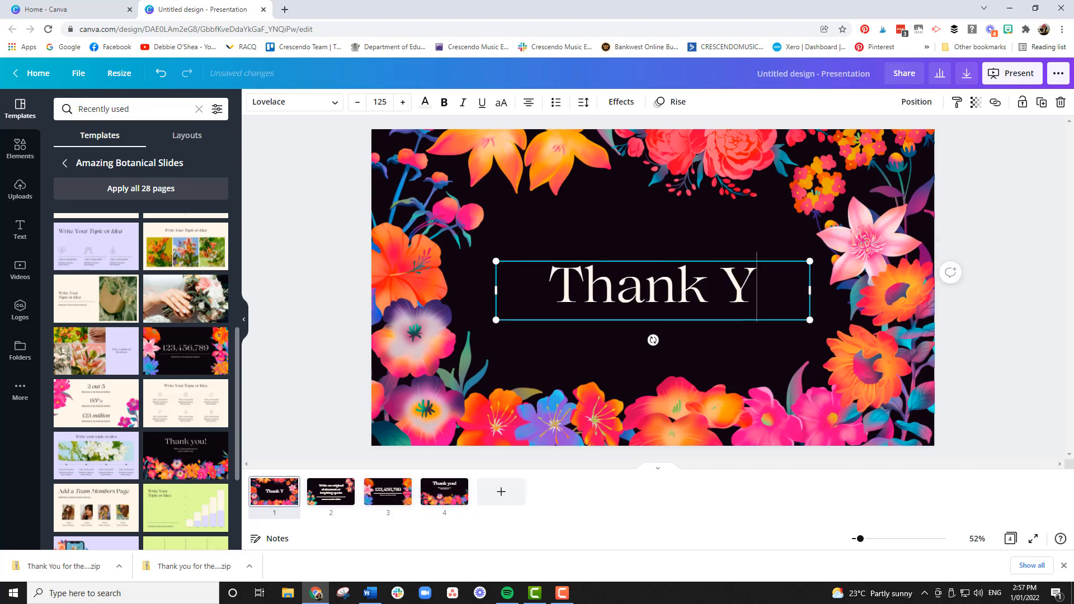
type("ou for the M")
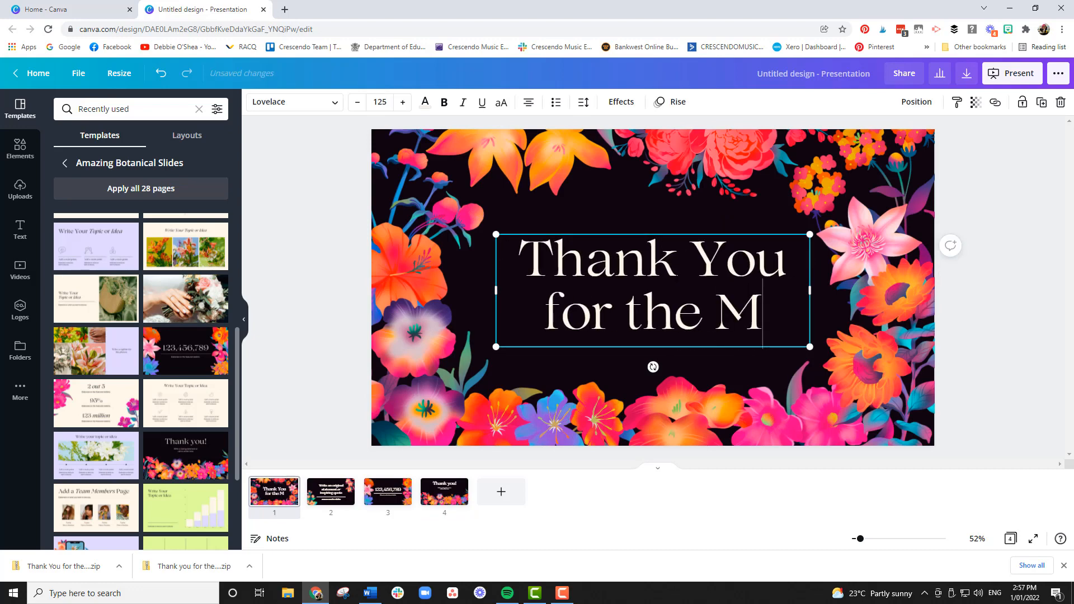
type("usic")
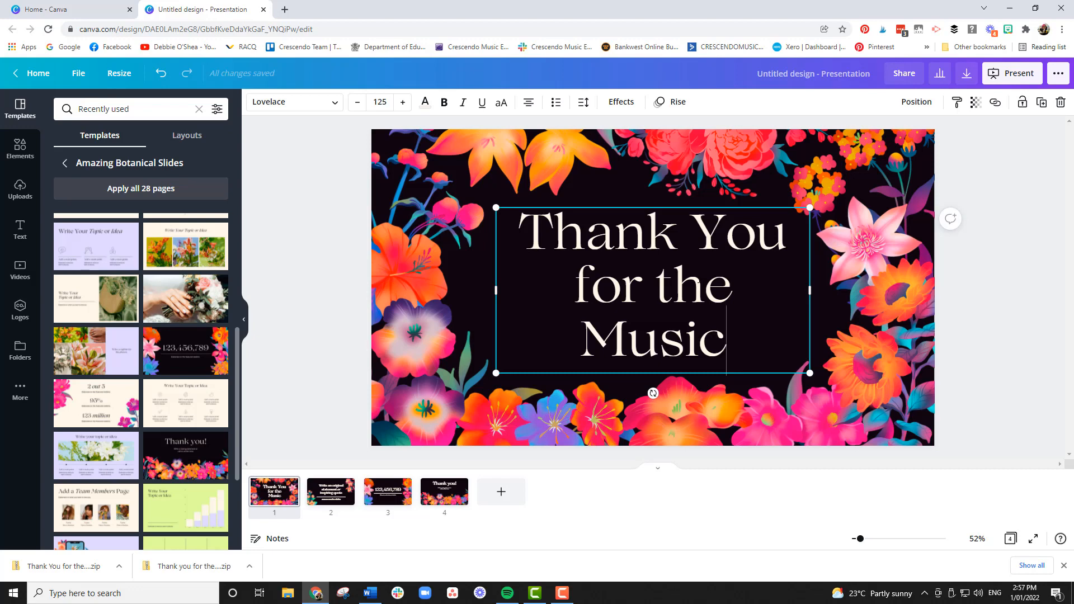
Step: Reduce the title's font size to 122 so it sits on two lines
left_click(471, 292)
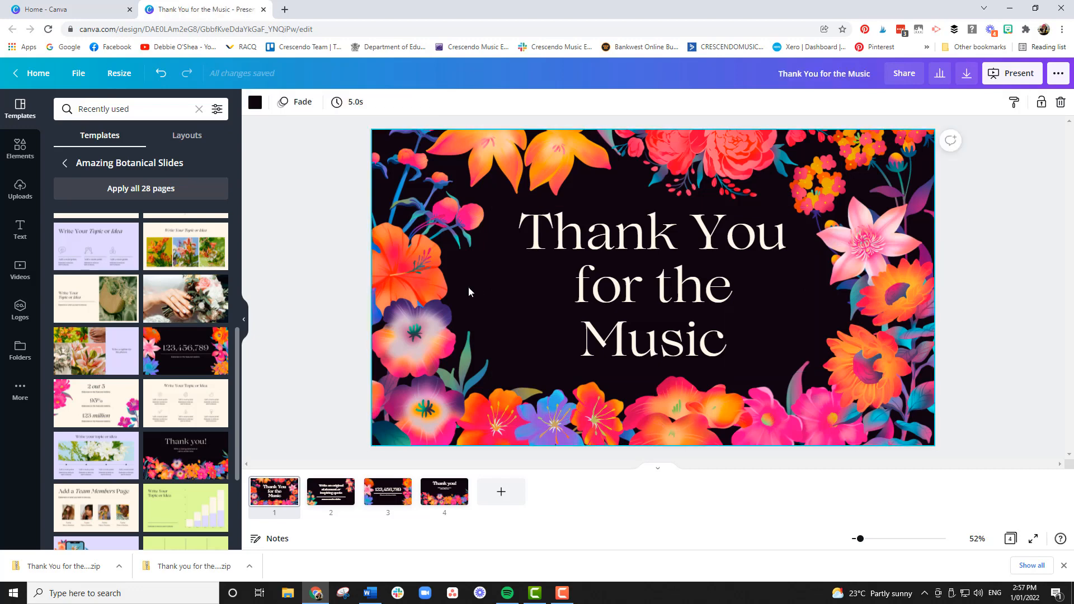
left_click(652, 285)
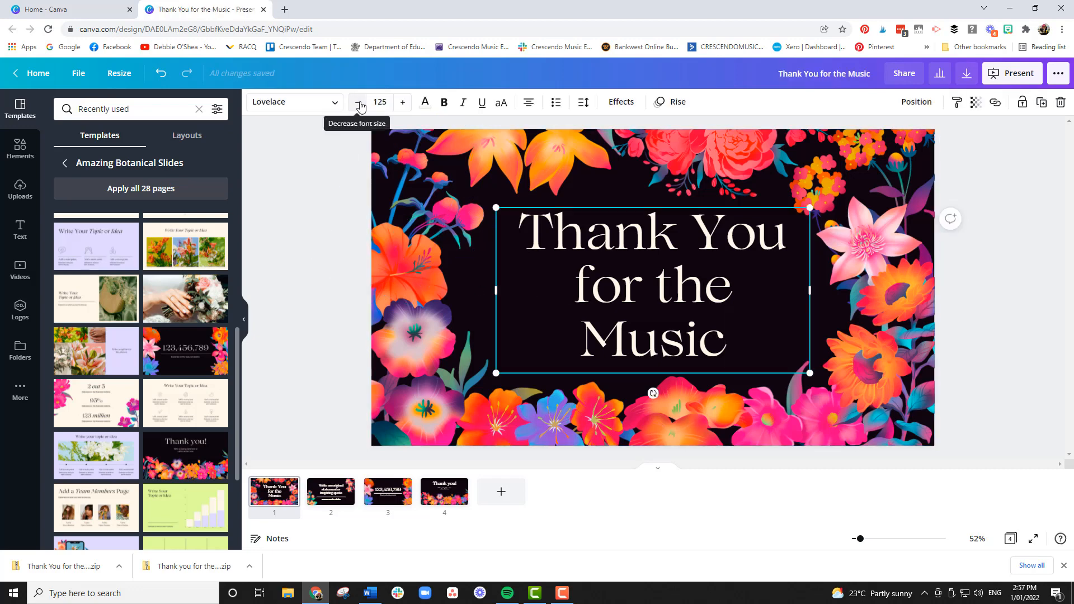
left_click(359, 103)
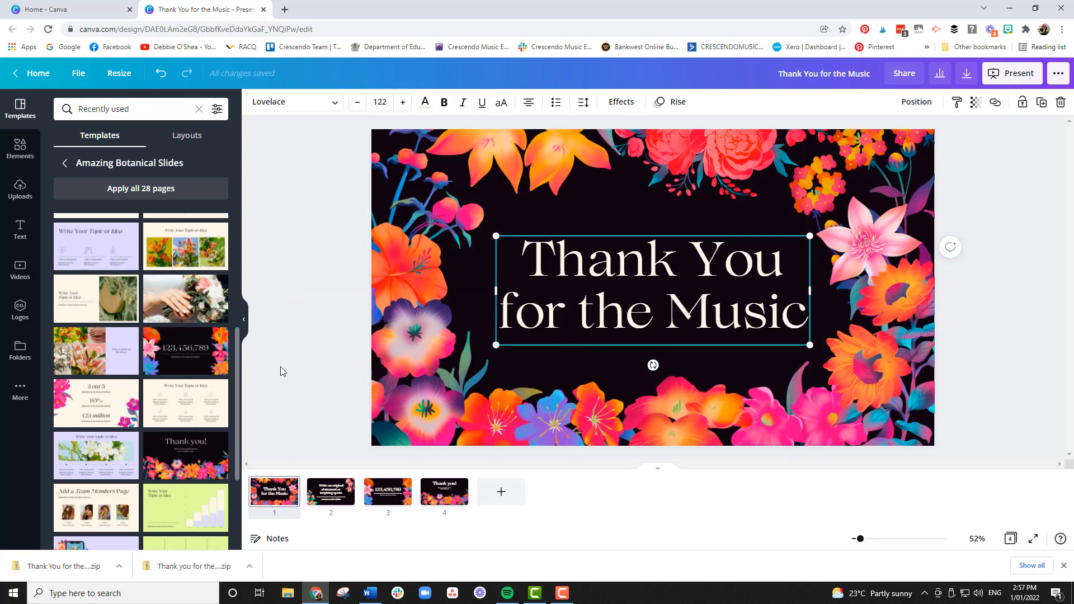
mouse_move(20, 146)
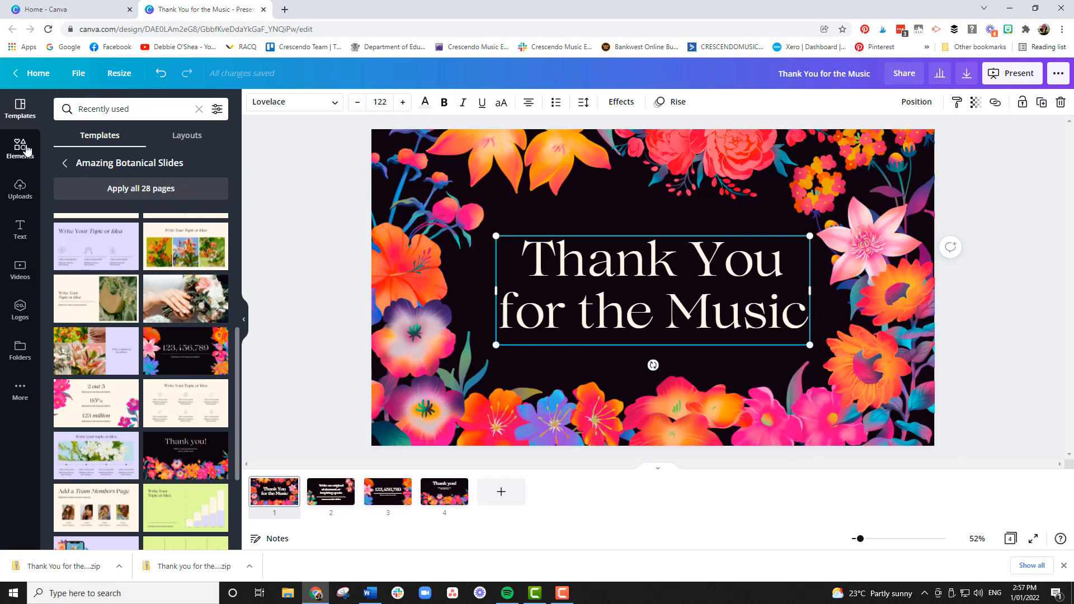
Step: Open the Elements library to search for music note graphics
left_click(20, 147)
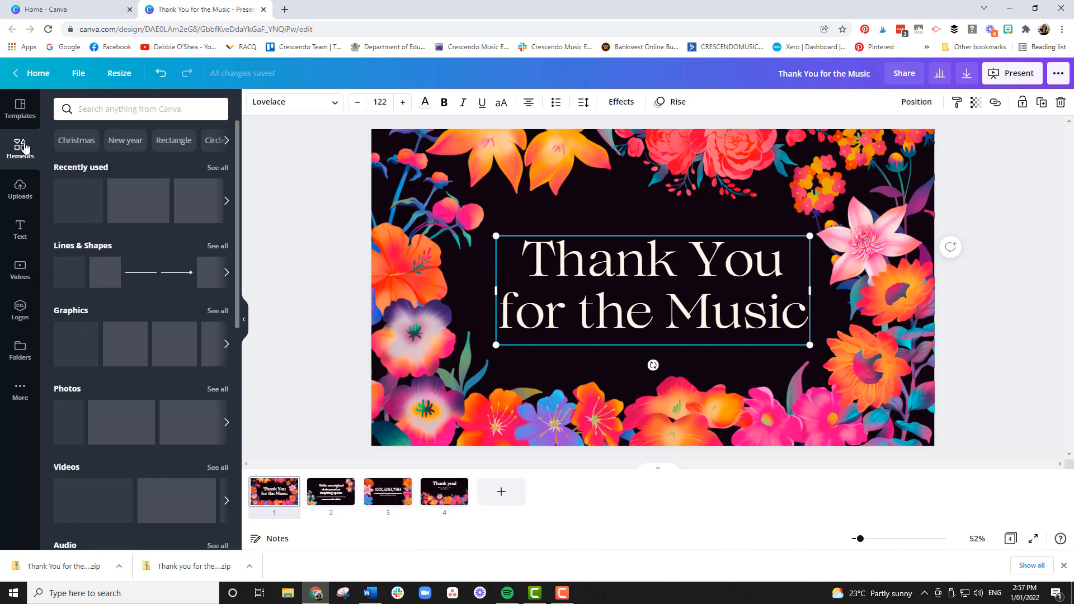
left_click(20, 148)
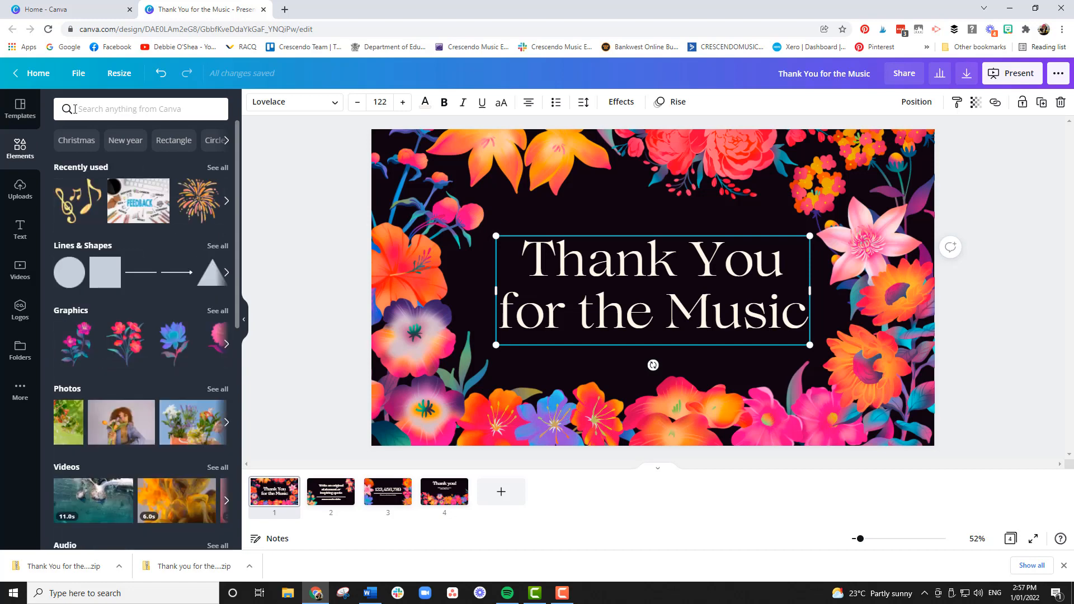
mouse_move(75, 202)
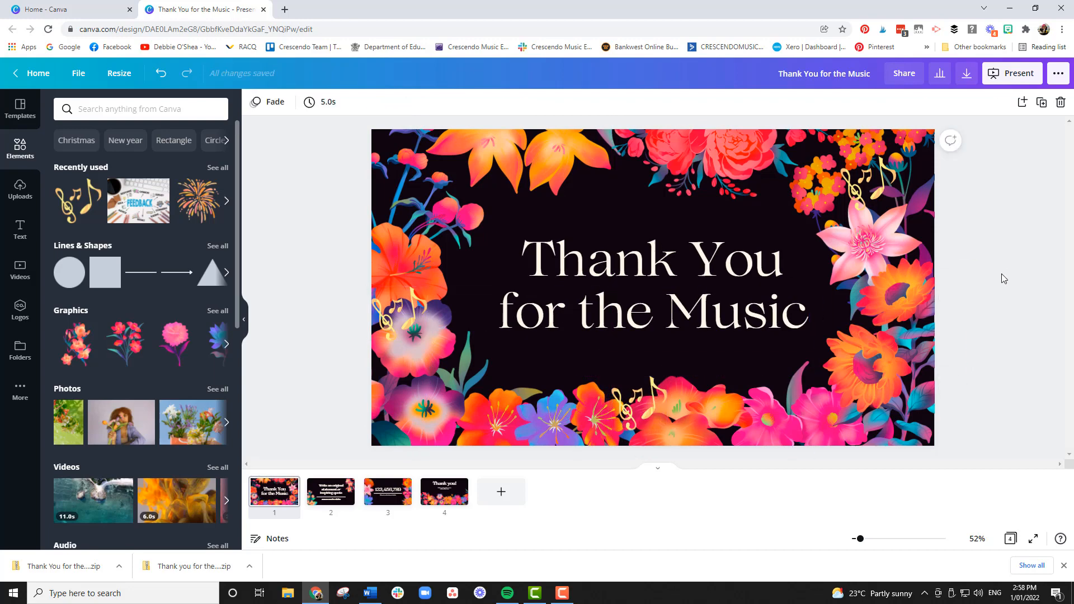
mouse_move(336, 465)
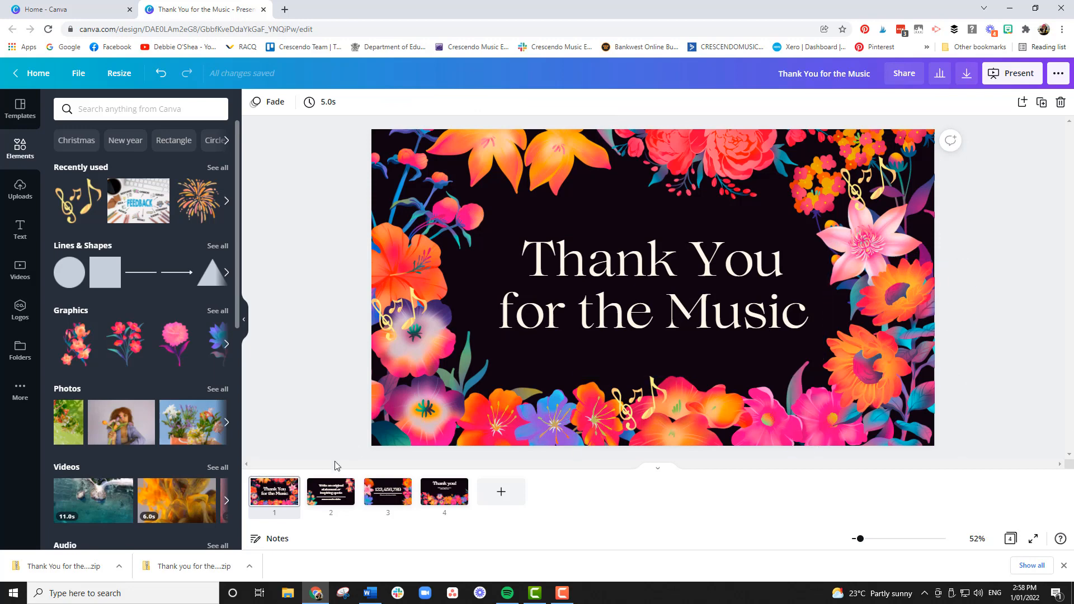
Step: Replace slide 2's placeholder quote with the pasted verse lyrics
left_click(331, 491)
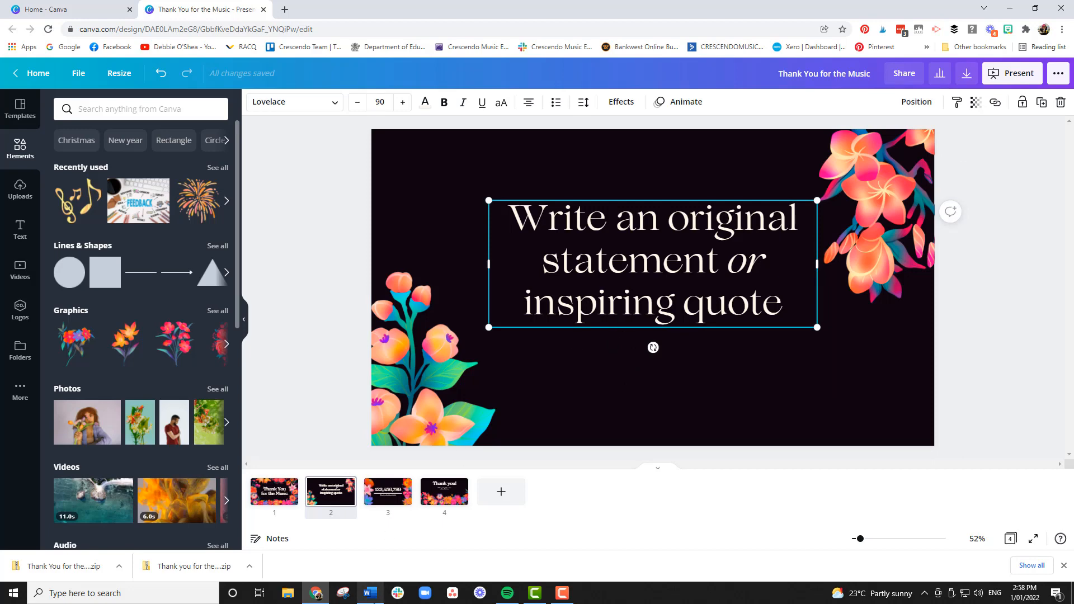
left_click(369, 592)
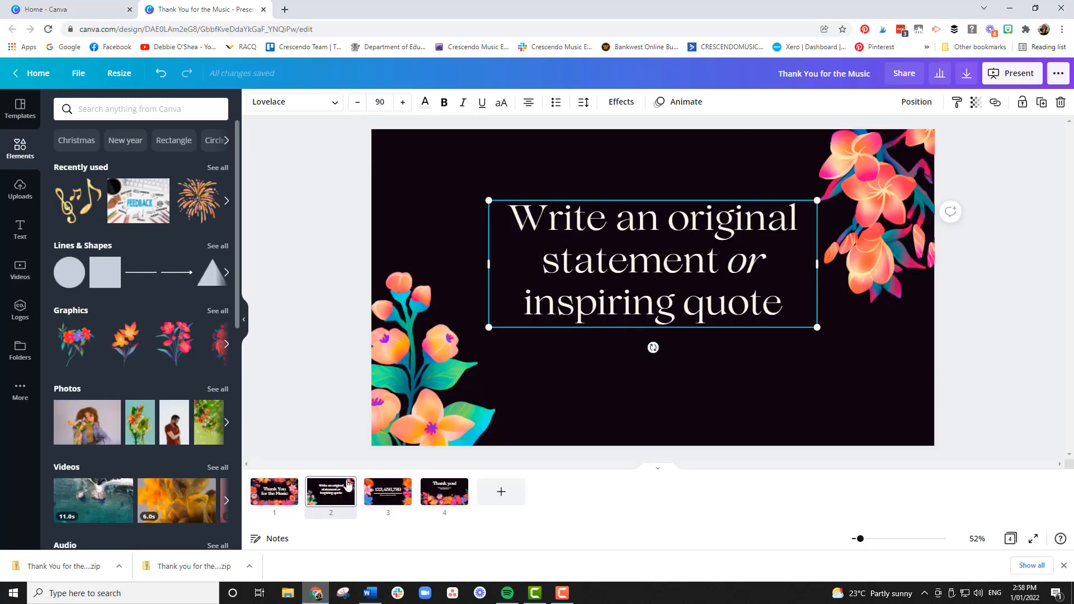
triple_click(651, 260)
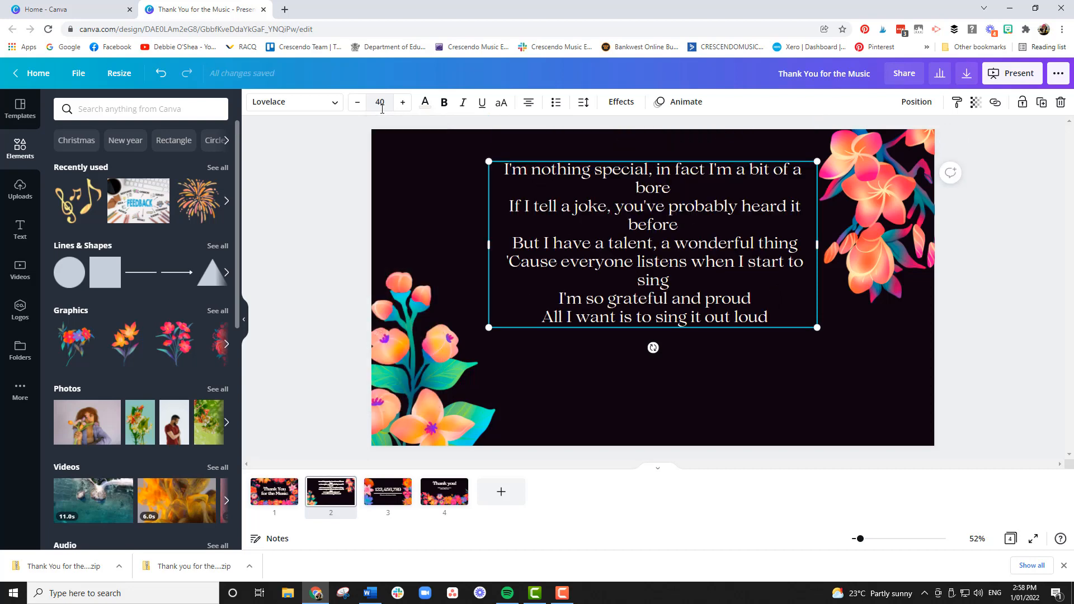
Step: Enlarge the lyrics text to font size 45
left_click(402, 102)
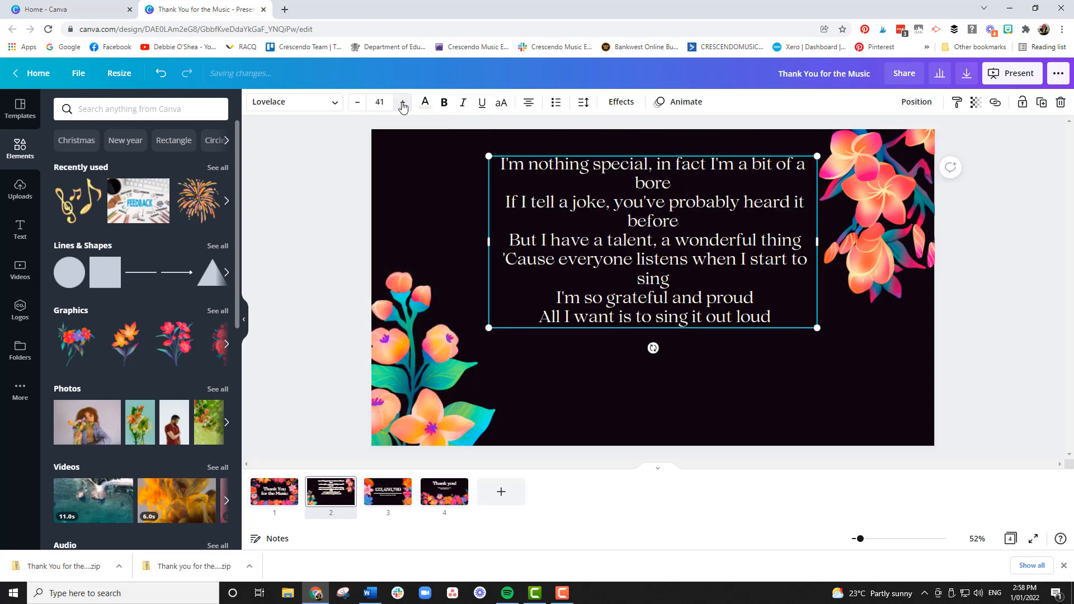
left_click(402, 102)
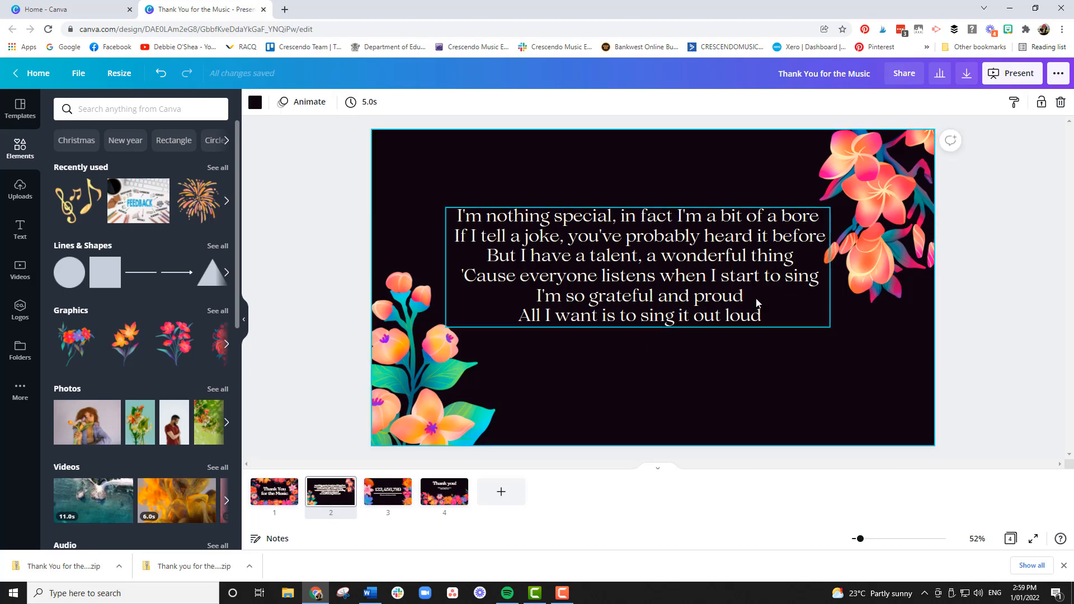
left_click(583, 102)
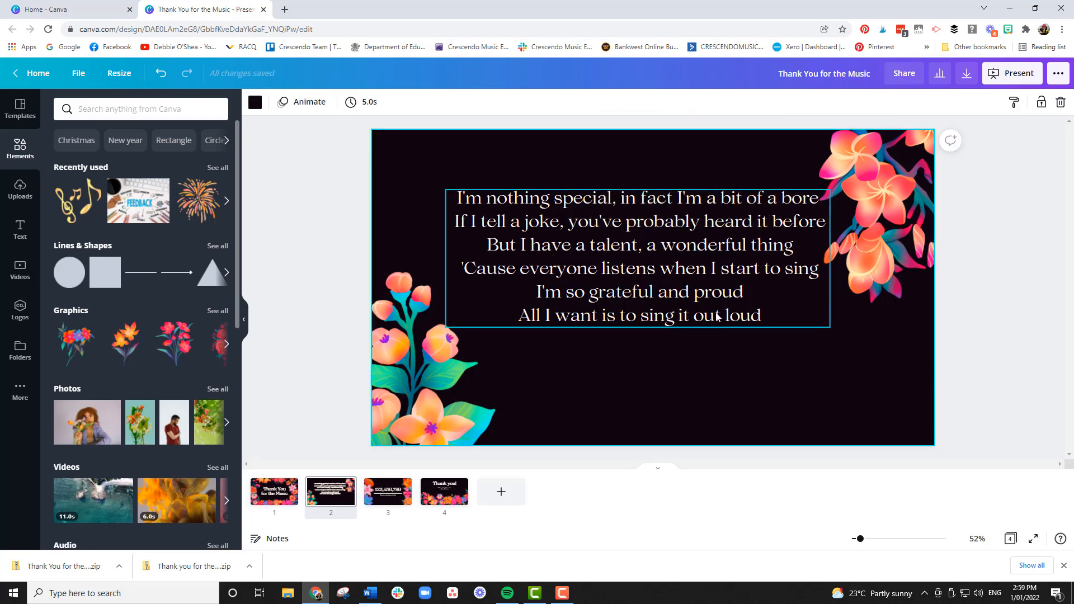
left_click(403, 102)
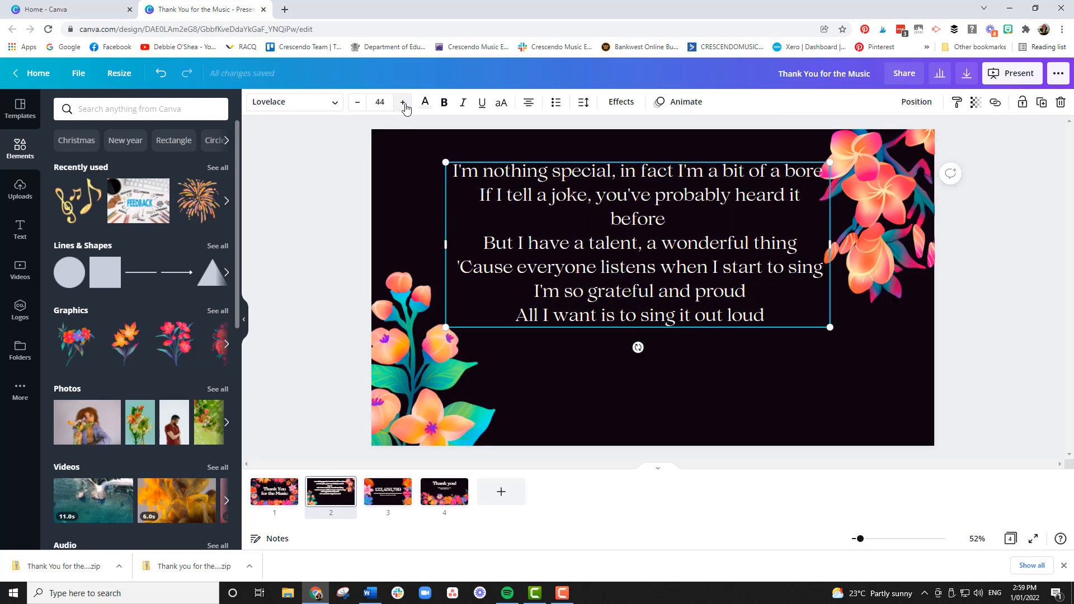
left_click(403, 102)
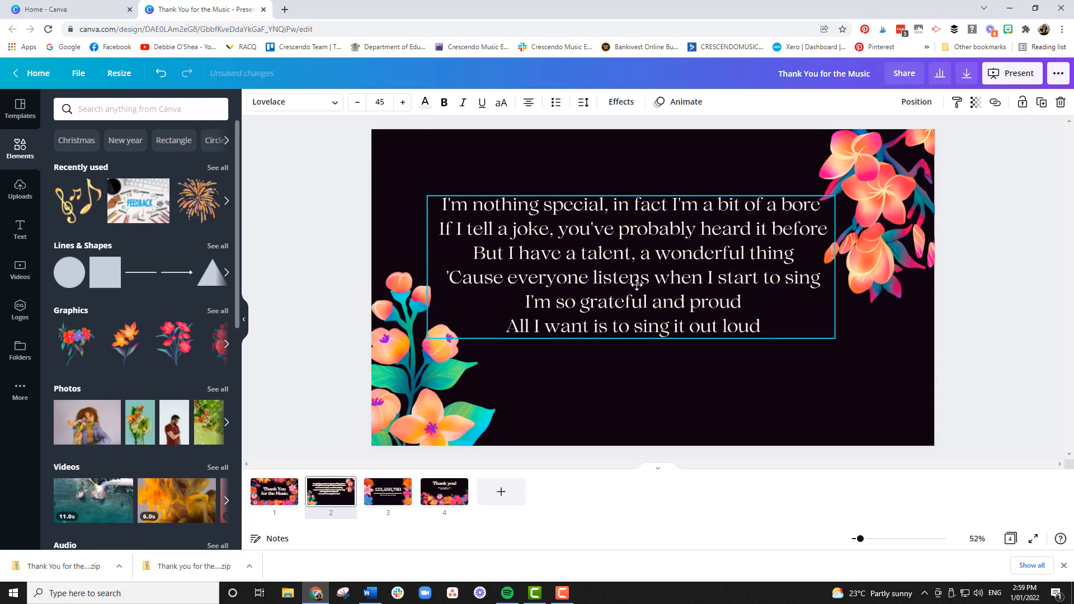
Step: Centre the lyrics horizontally with Position > Center and return to the title slide
left_click(630, 267)
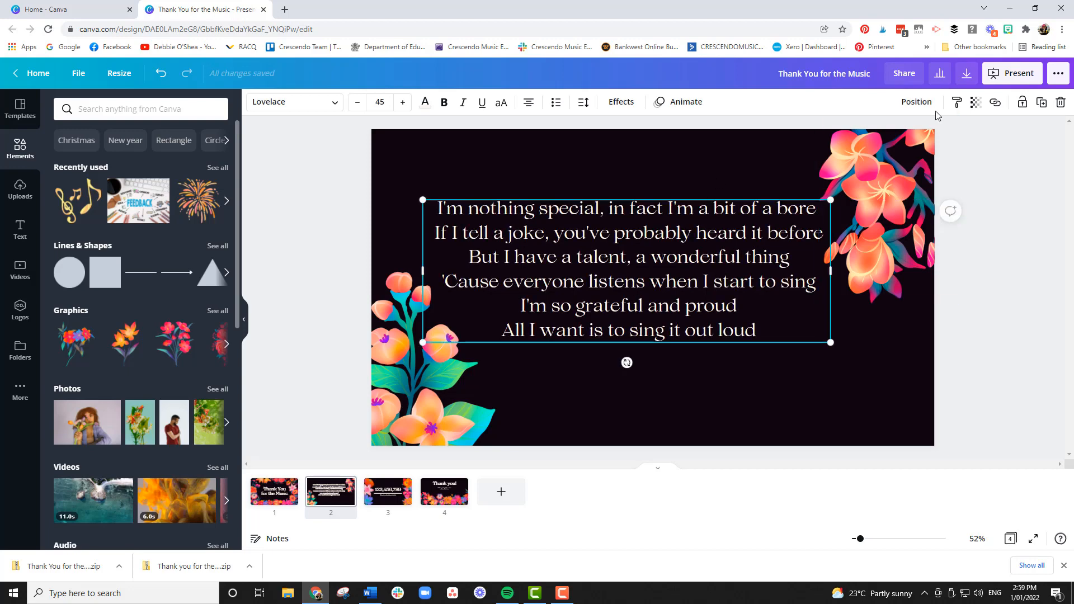
left_click(916, 101)
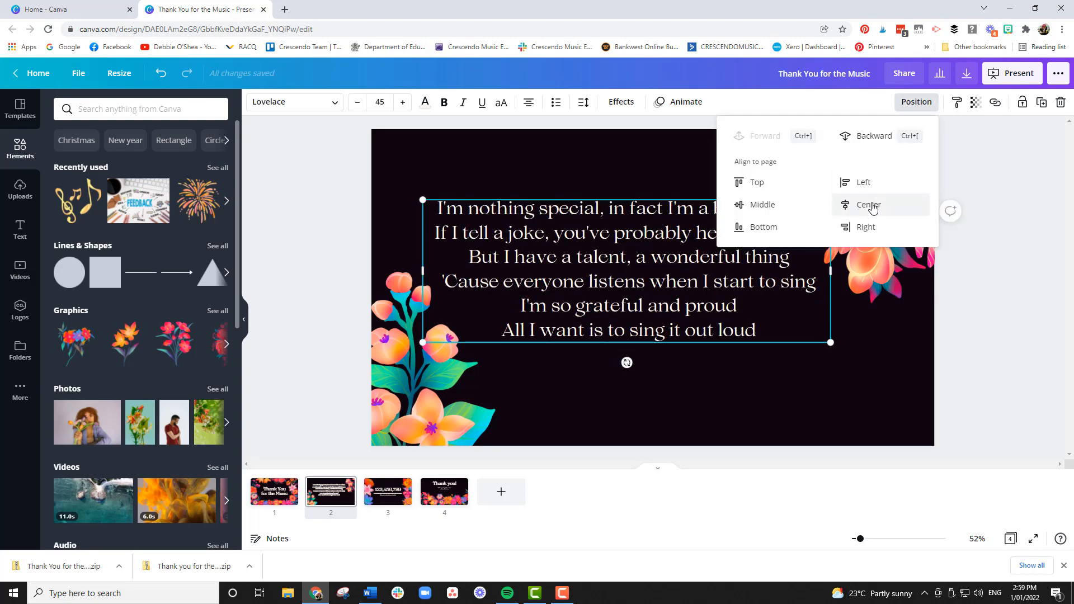
left_click(868, 204)
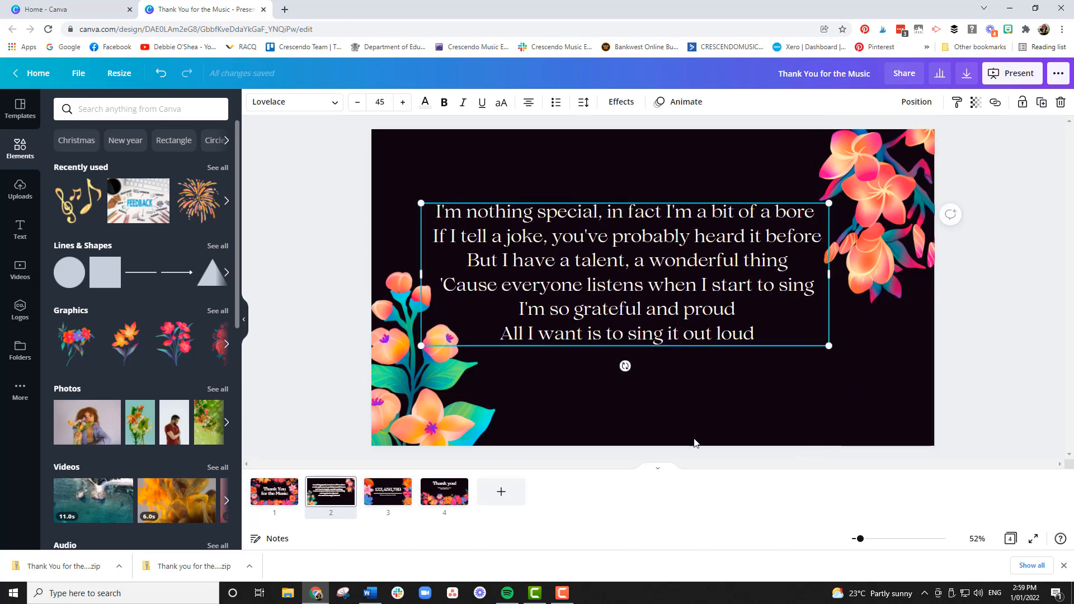
left_click(272, 492)
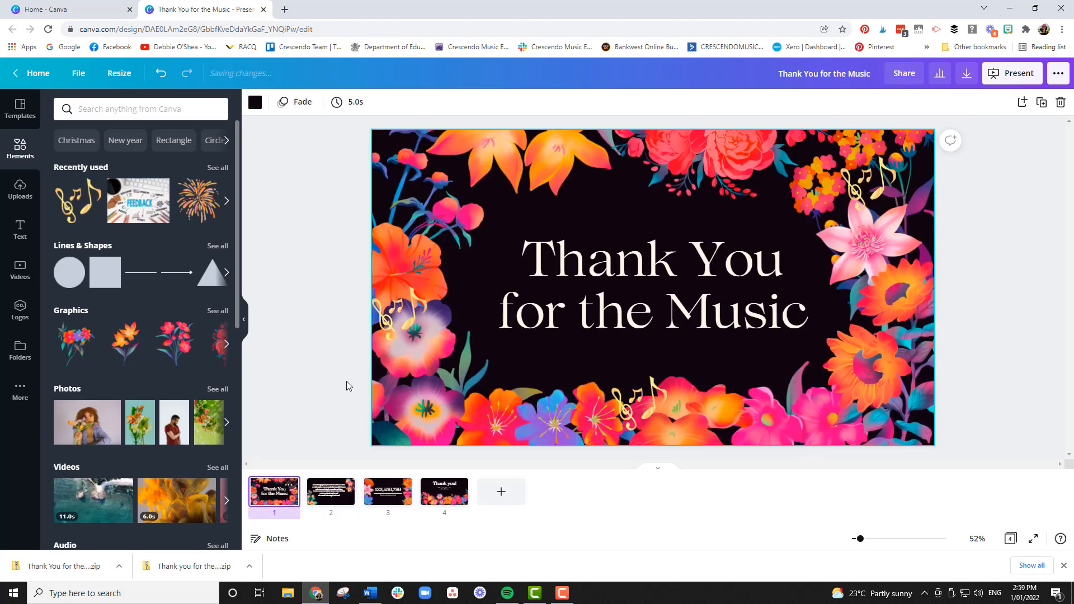
Step: Copy a gold music note onto slide 2 beside the lower-left flowers
left_click(398, 315)
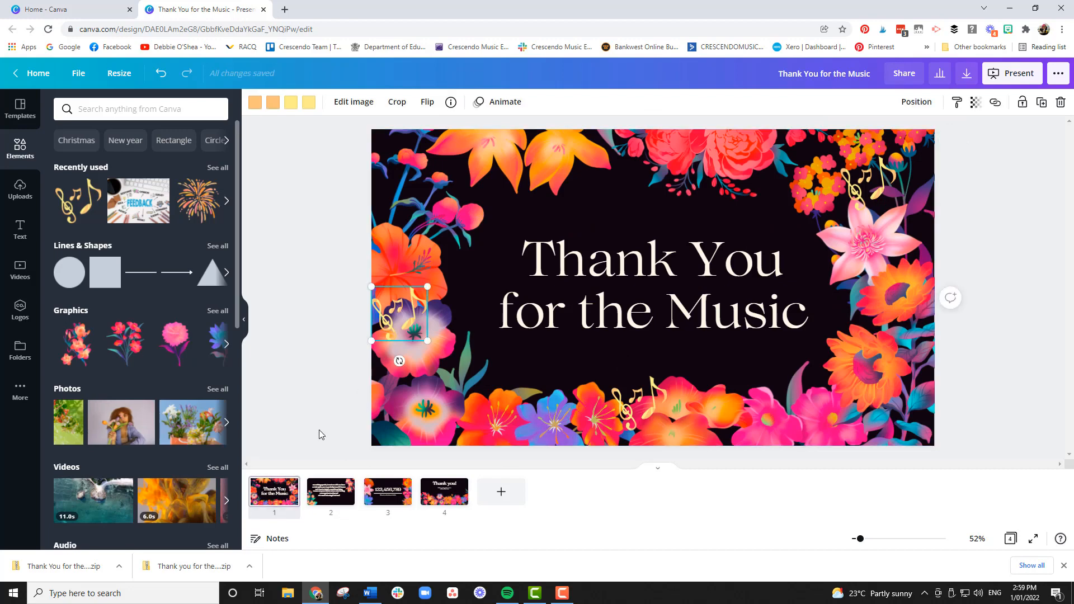
left_click(330, 492)
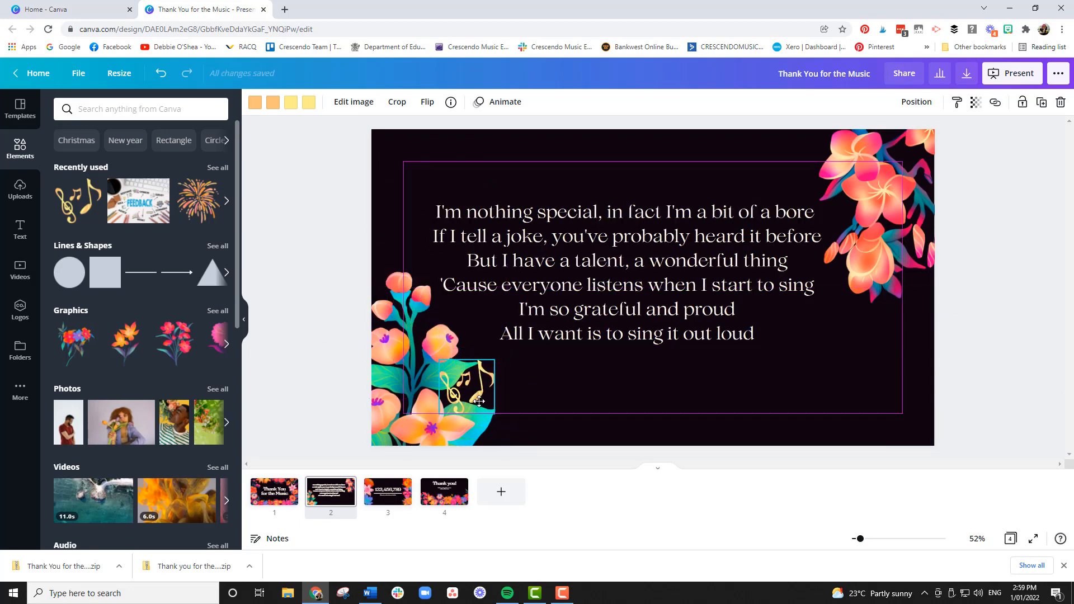
left_click(590, 387)
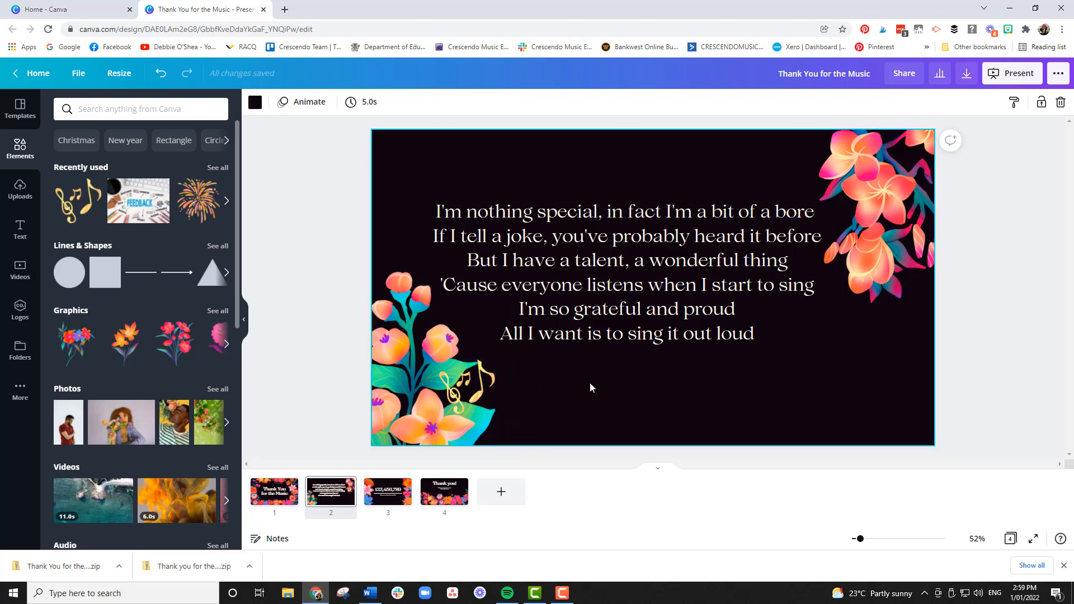
mouse_move(595, 450)
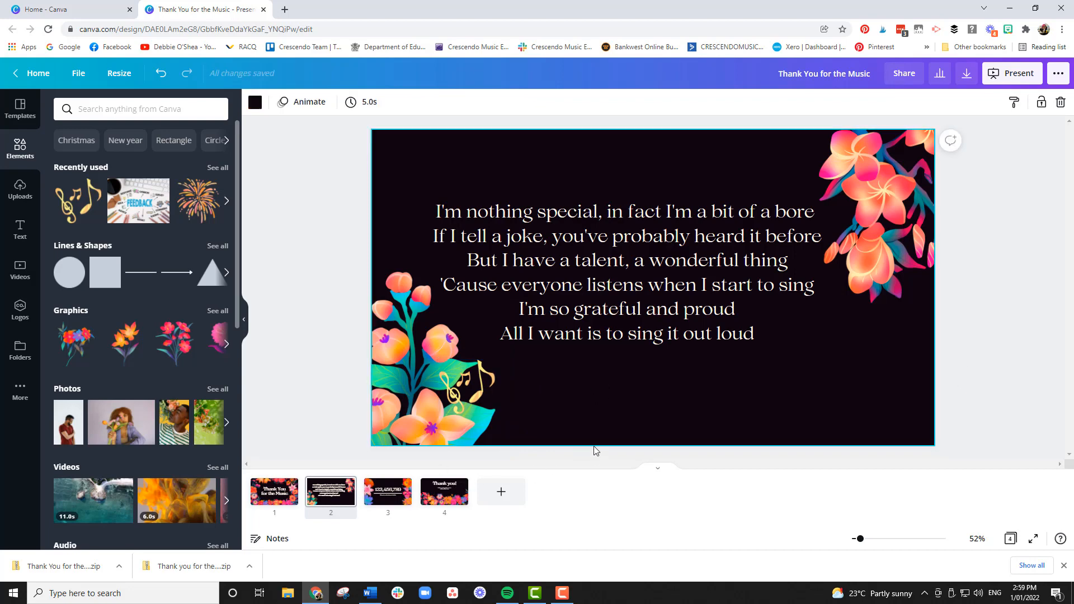
mouse_move(596, 441)
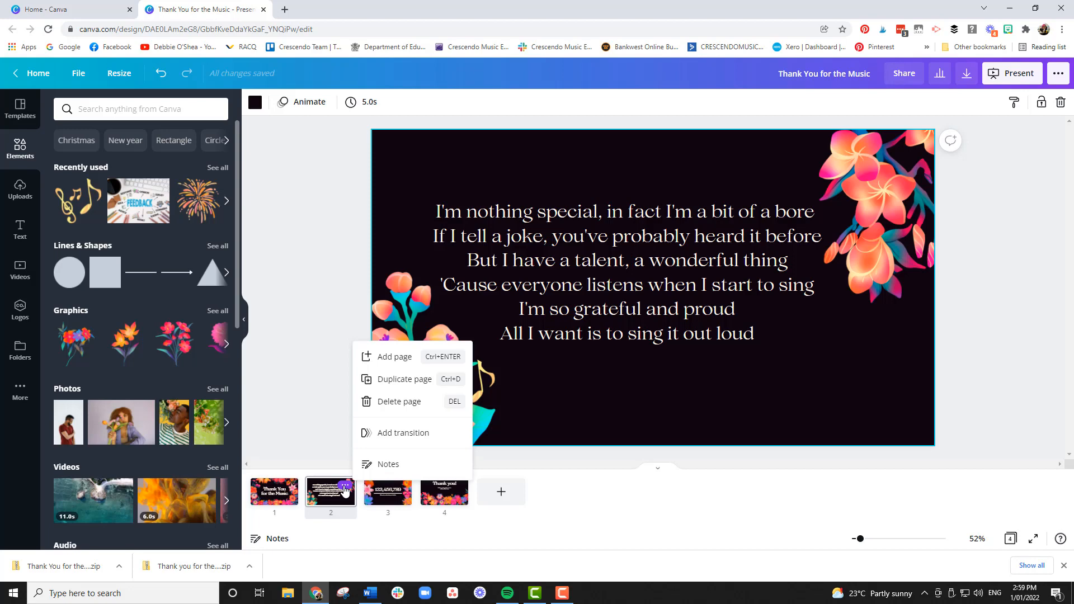
mouse_move(400, 379)
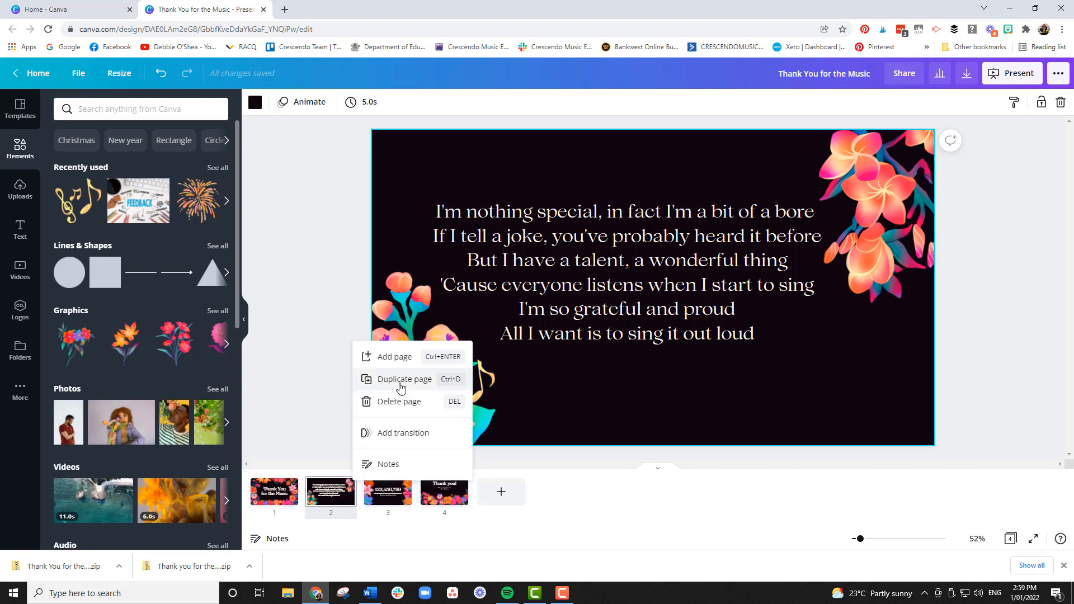
Step: Duplicate slide 2 and rewrite slide 3's lyrics as the verse 'Mother says I was a dancer'
left_click(404, 379)
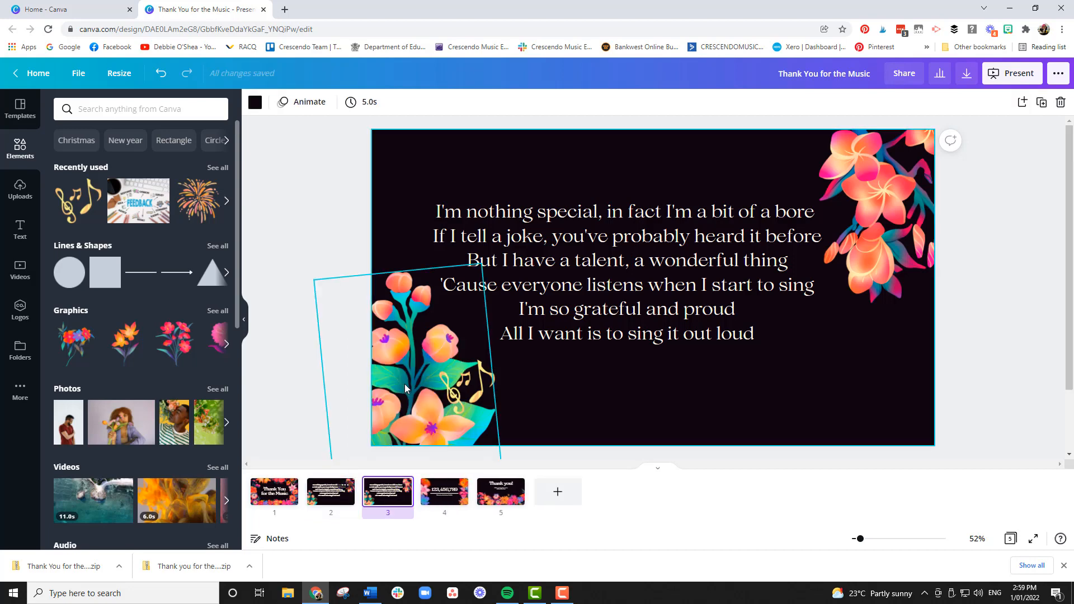
left_click(368, 593)
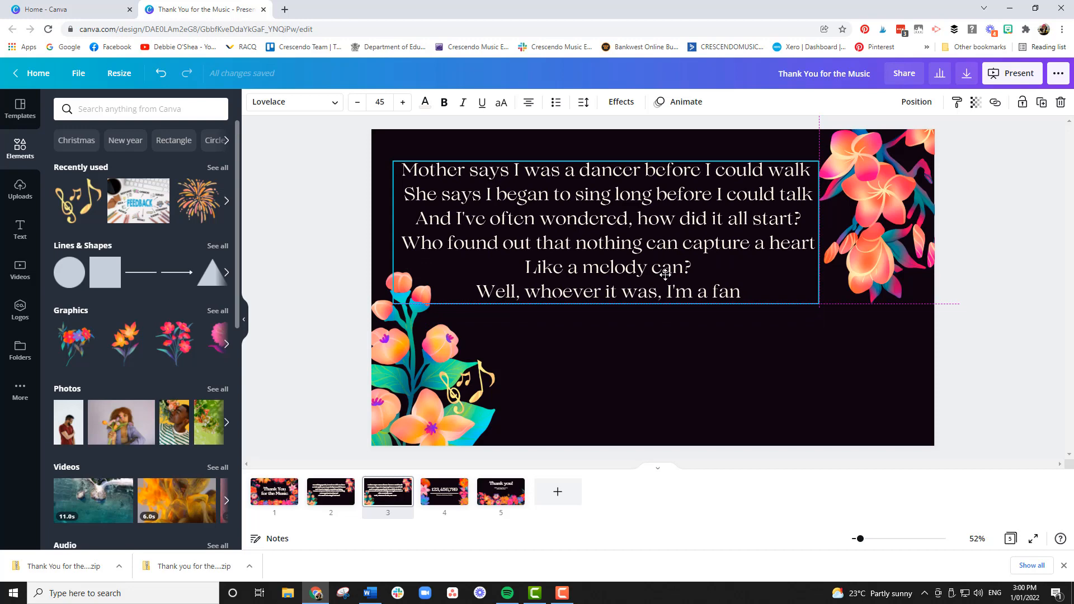
left_click(688, 384)
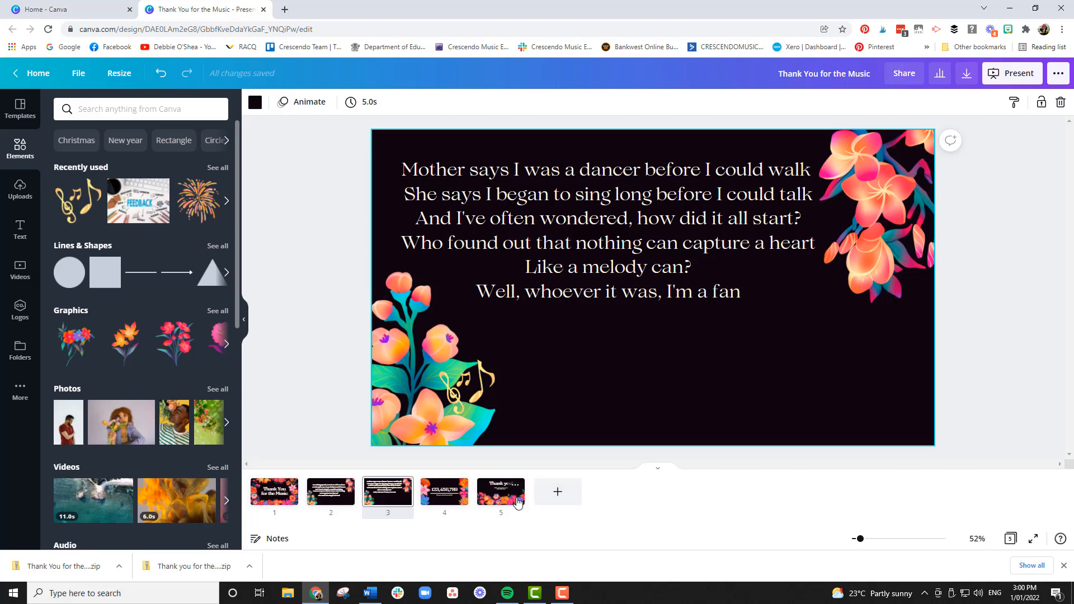
Step: Copy the Thank you slide's flower group onto slide 3 and reposition it lower left
left_click(501, 497)
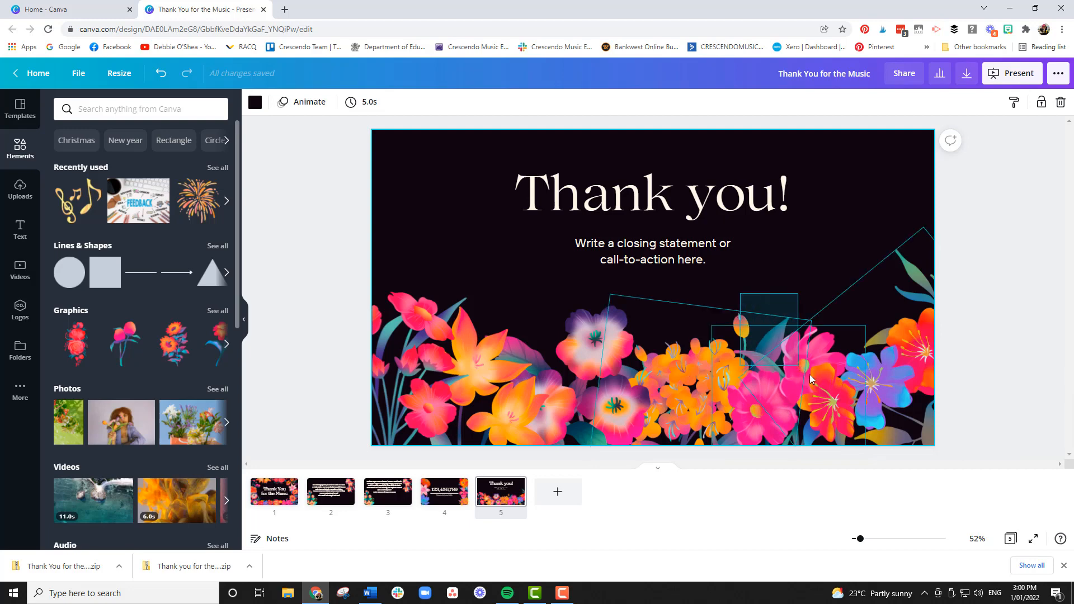
left_click(651, 251)
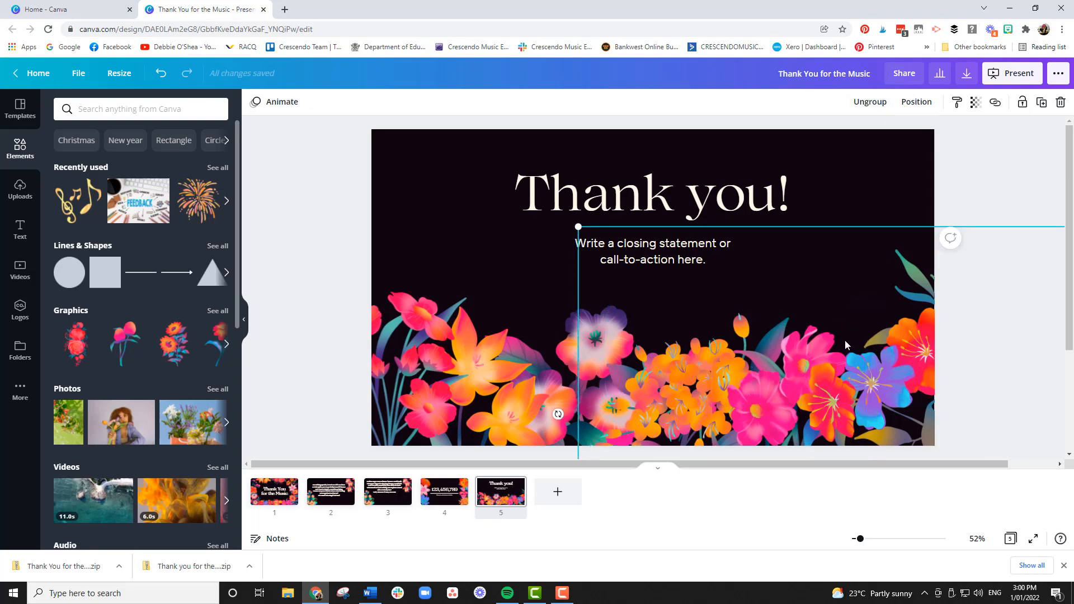
mouse_move(388, 503)
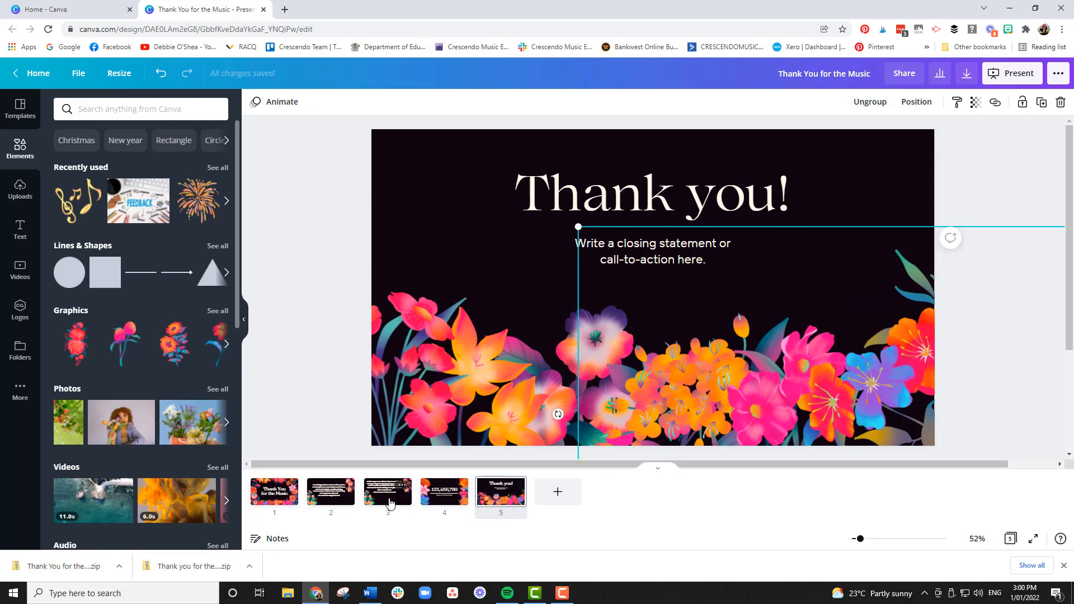
left_click(387, 491)
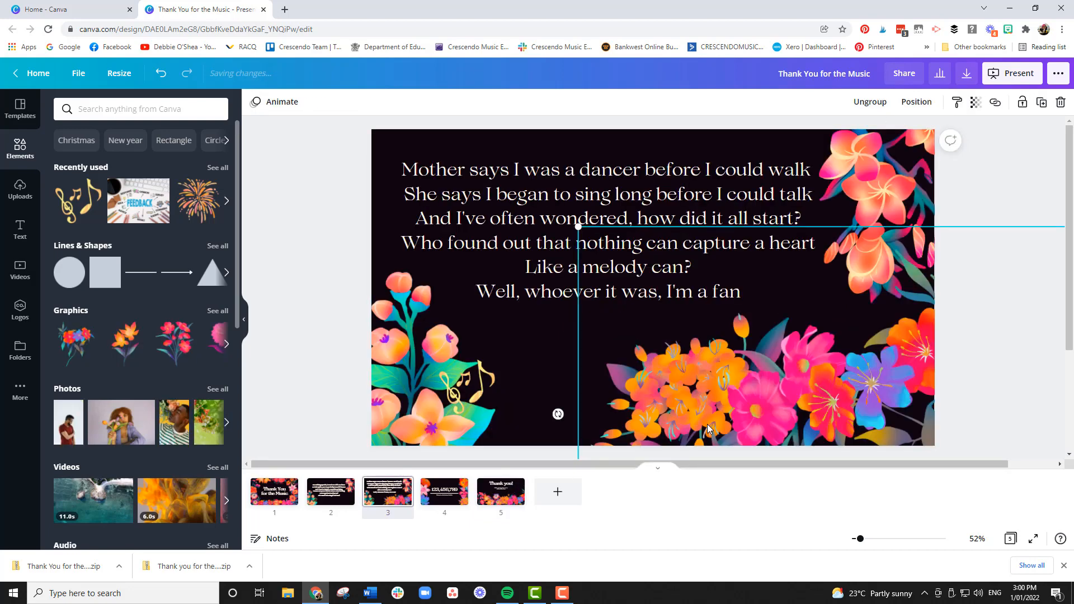
left_click(709, 428)
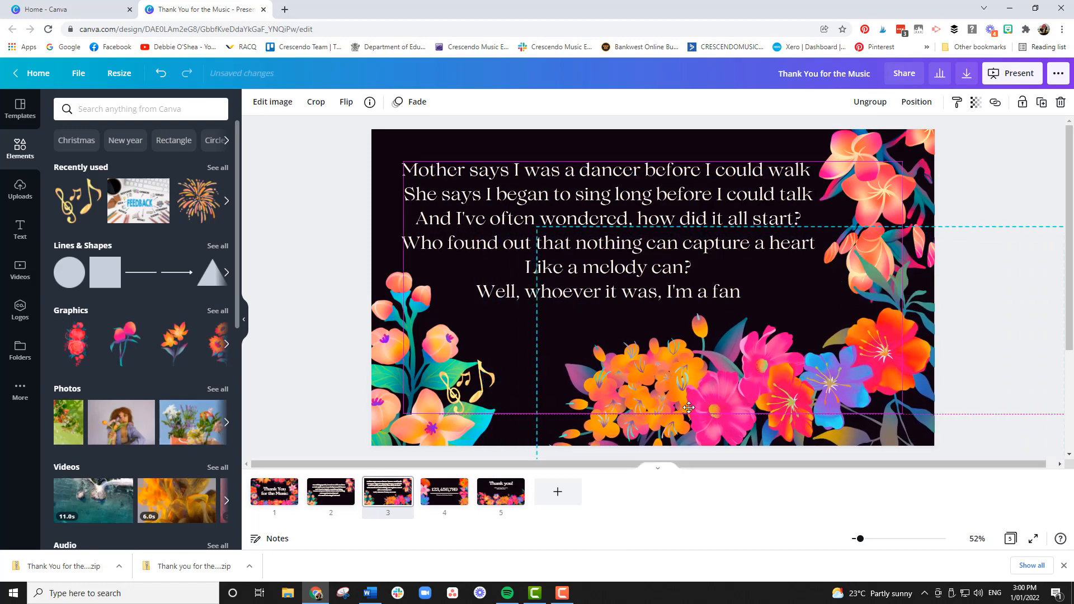
left_click(746, 377)
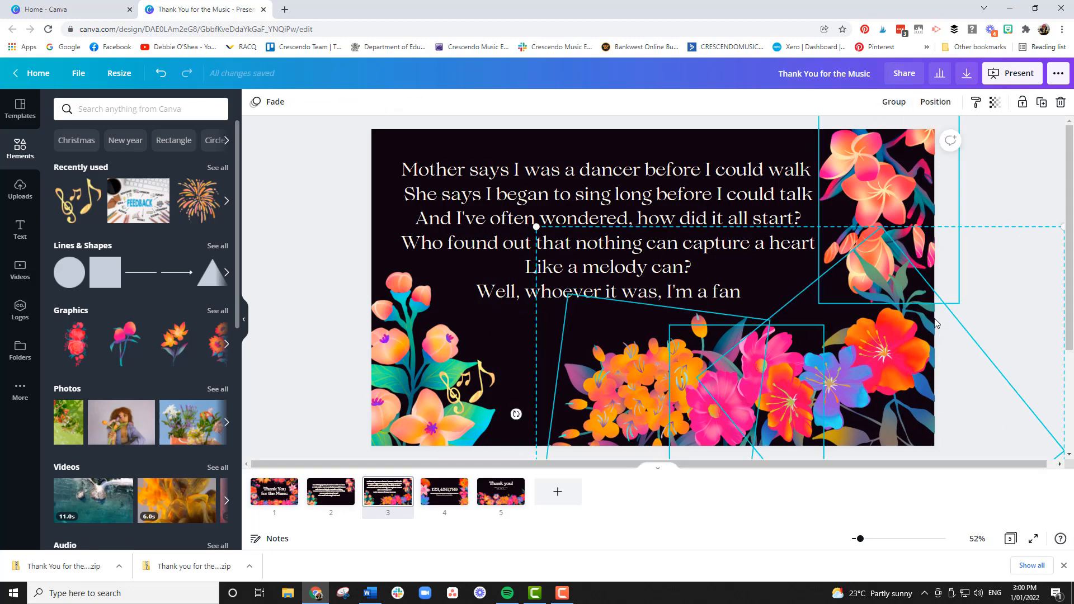
left_click(737, 404)
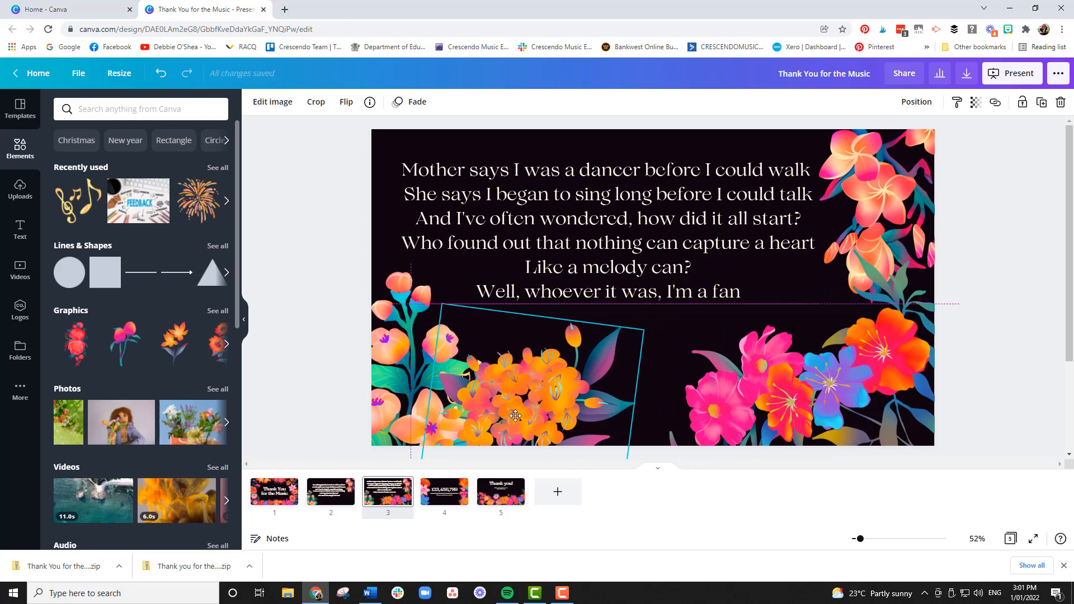
Step: Send the flower cluster backward twice so it sits behind the gold music note
left_click(916, 102)
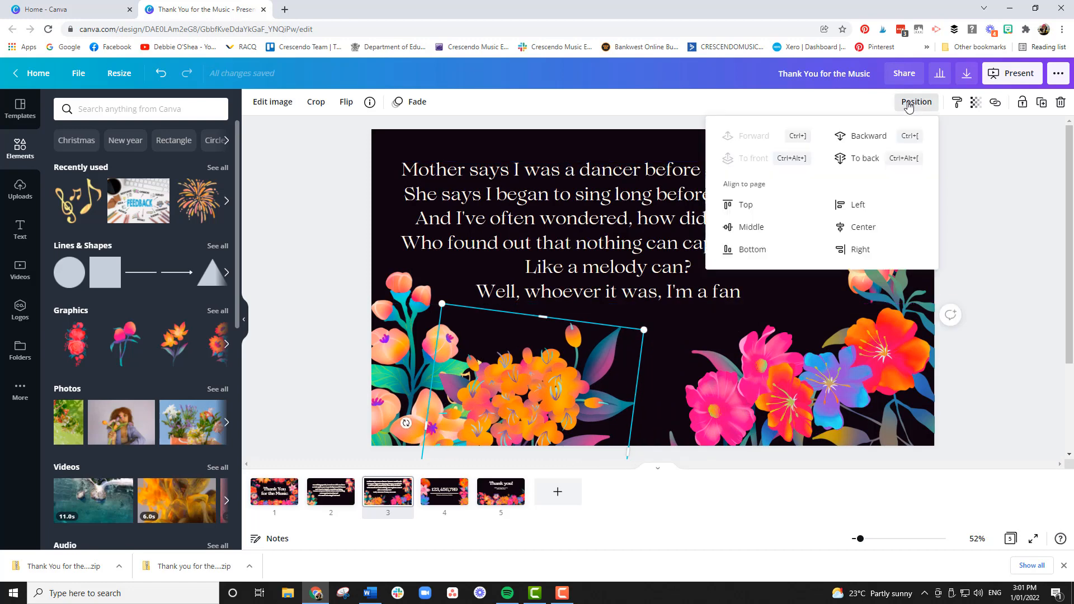
left_click(868, 135)
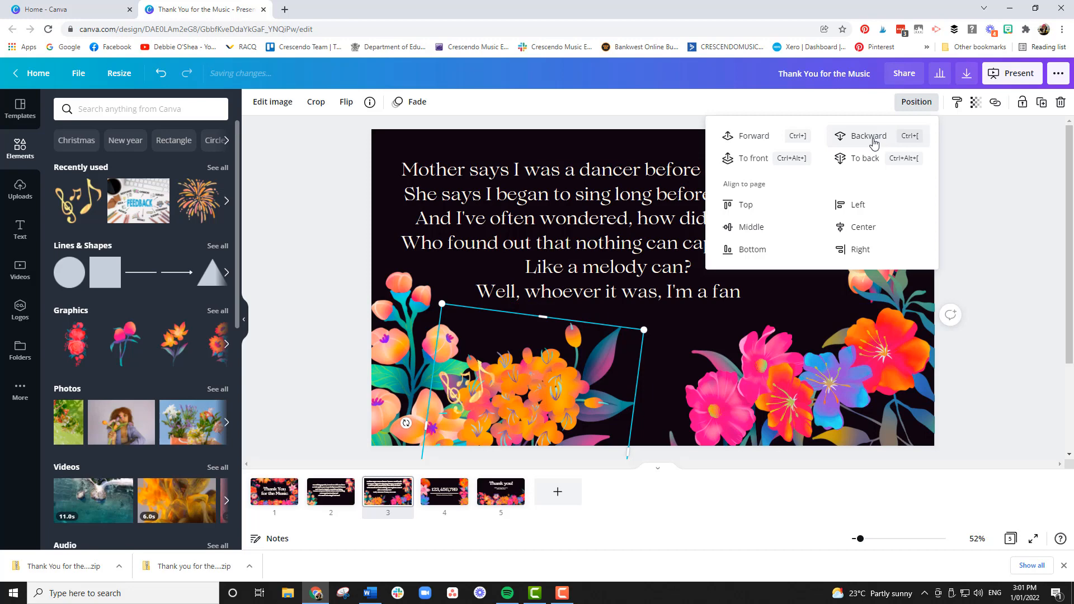
left_click(868, 135)
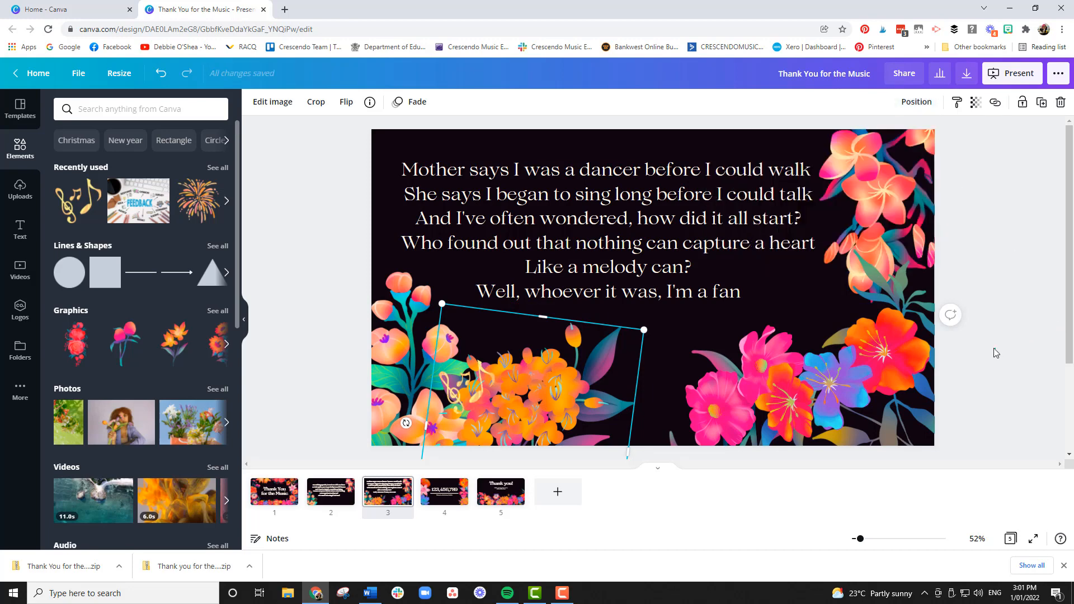
left_click(973, 352)
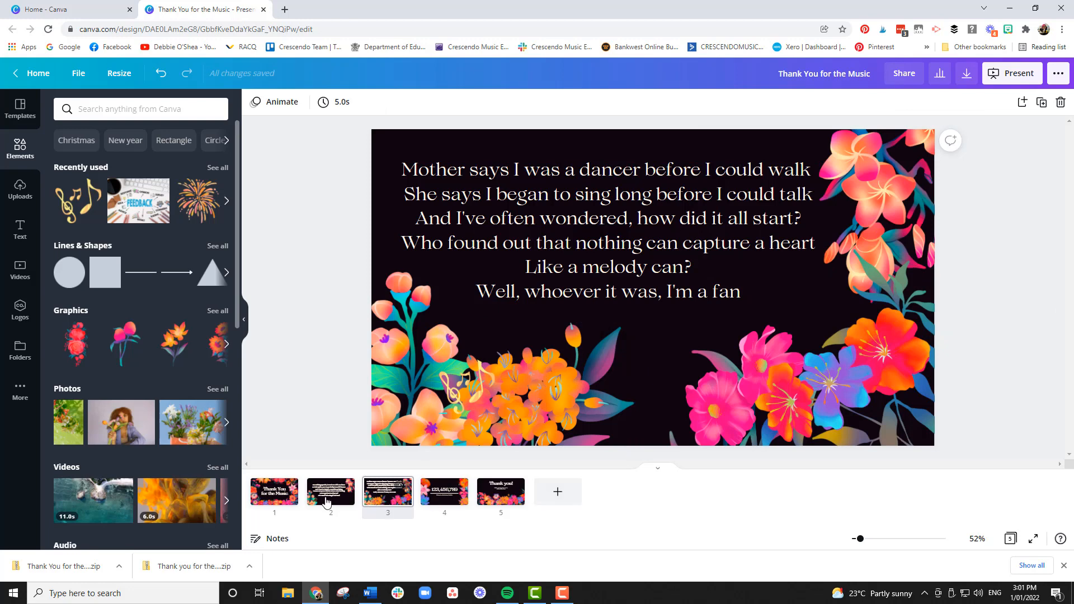
Step: Copy slide 2's lyrics box onto slide 4 and rewrite it as the chorus 'So I say, Thank you for the music'
left_click(444, 492)
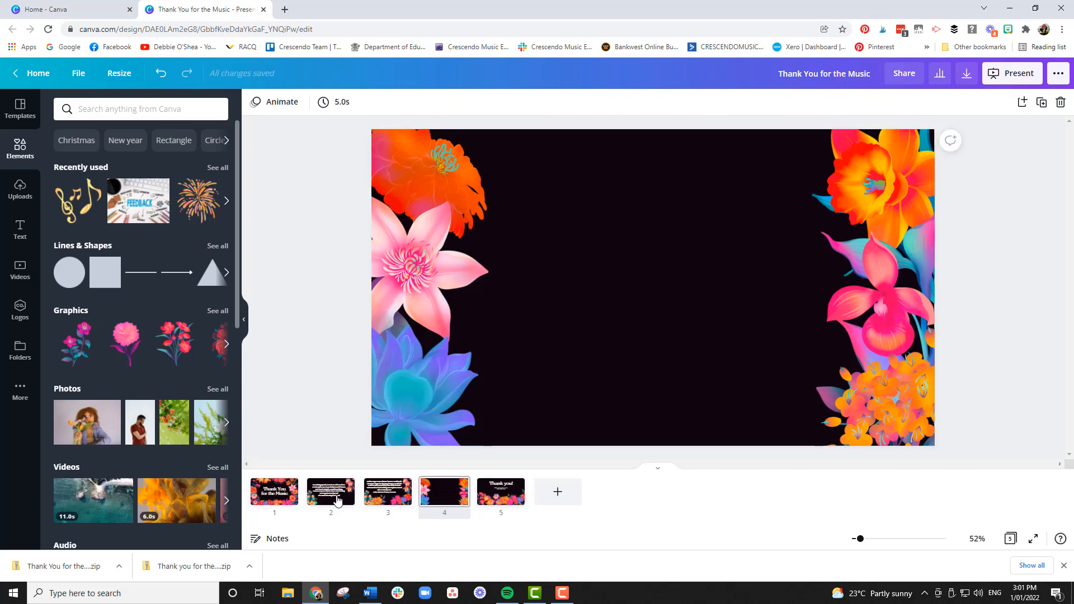
left_click(332, 492)
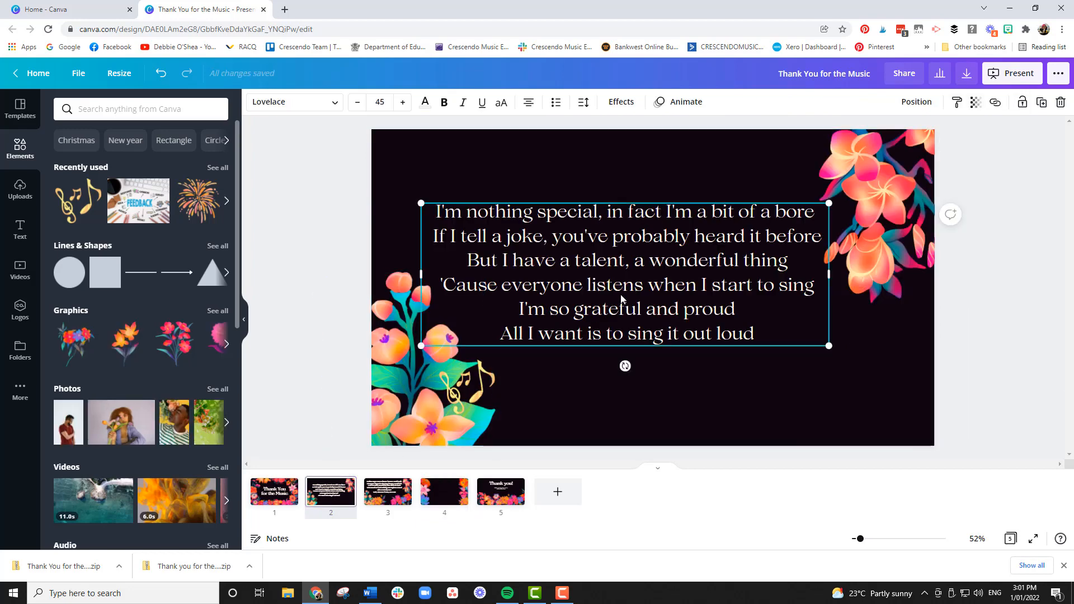
left_click(444, 493)
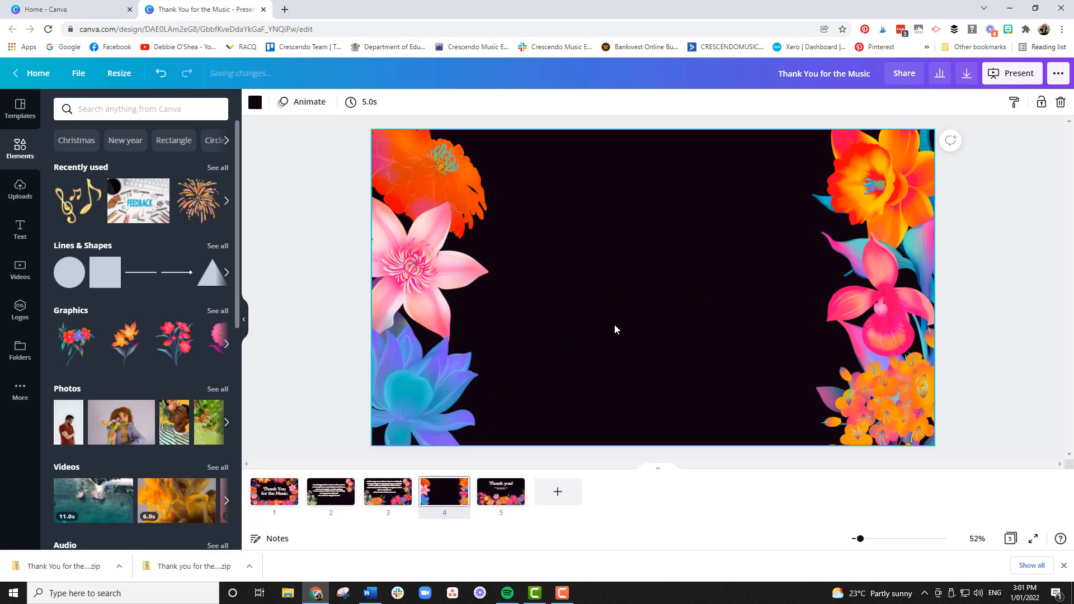
left_click(369, 592)
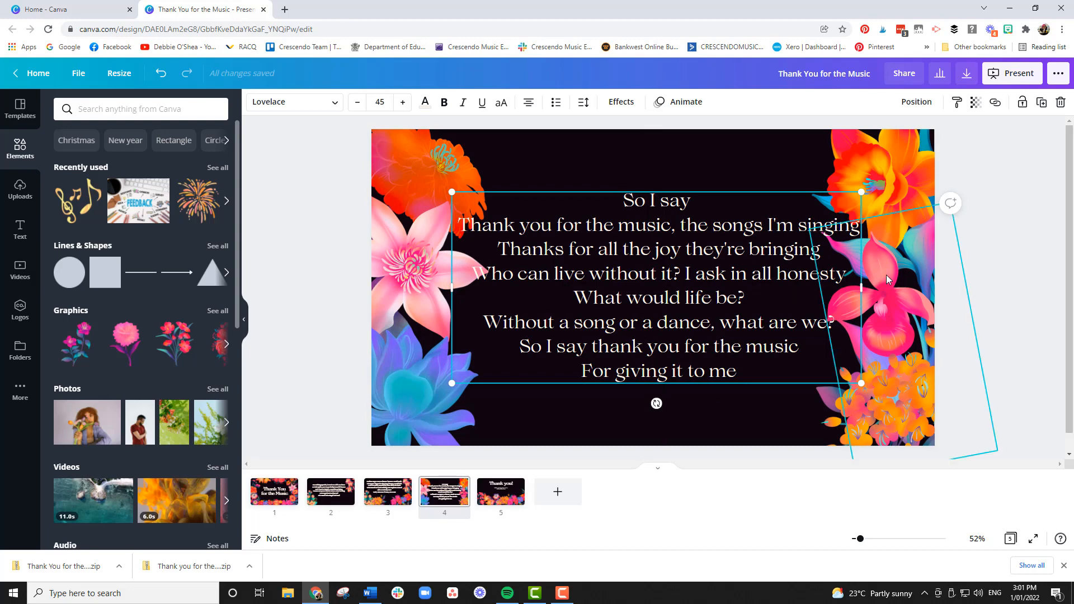
left_click(1005, 273)
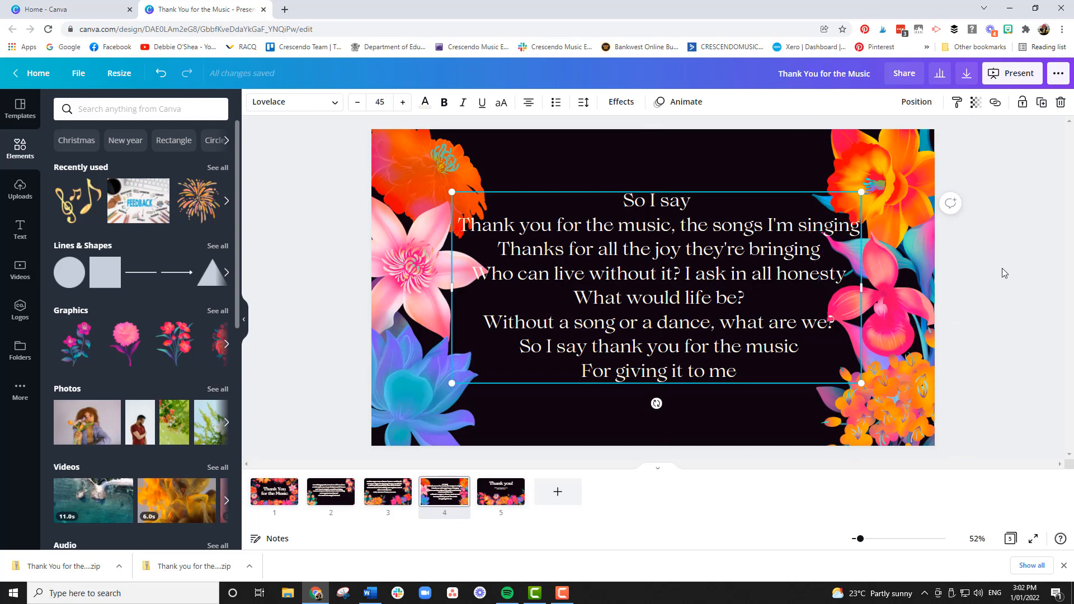
Step: Download all 5 pages as PNG images
left_click(966, 74)
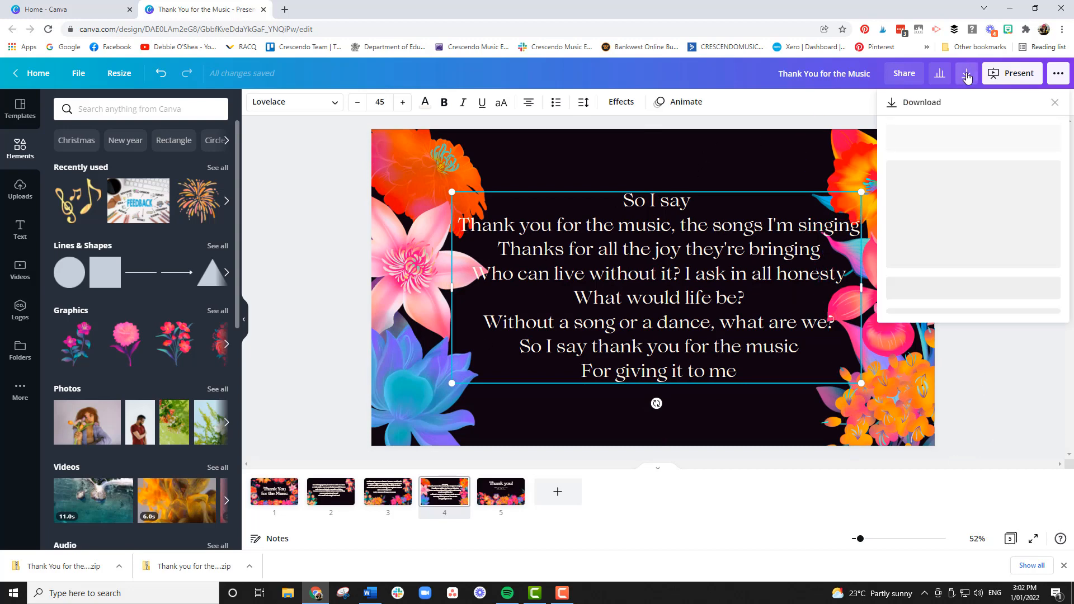
left_click(967, 74)
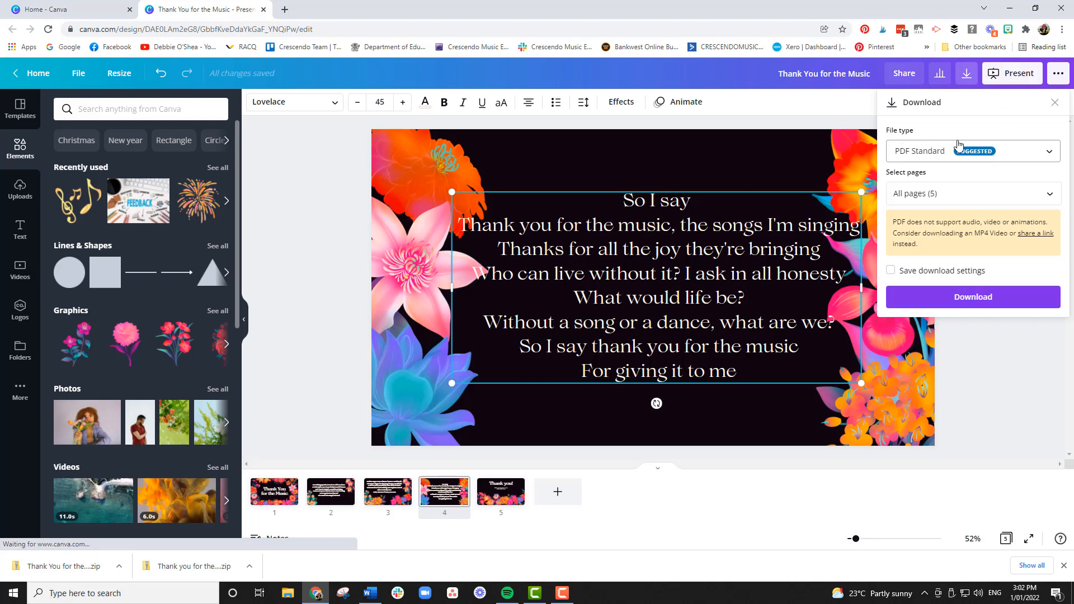
left_click(971, 151)
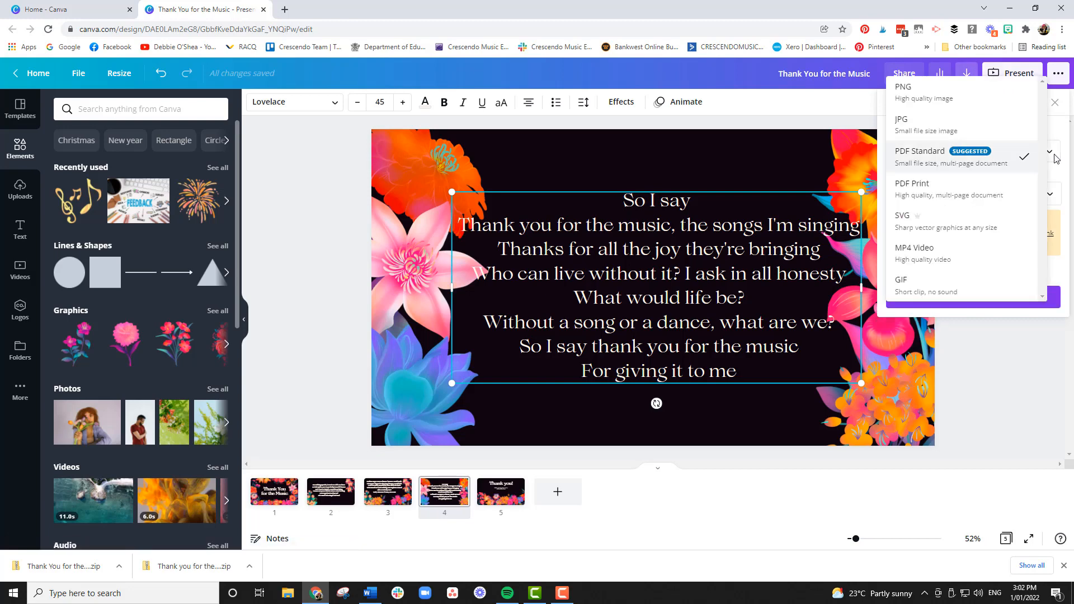
left_click(902, 90)
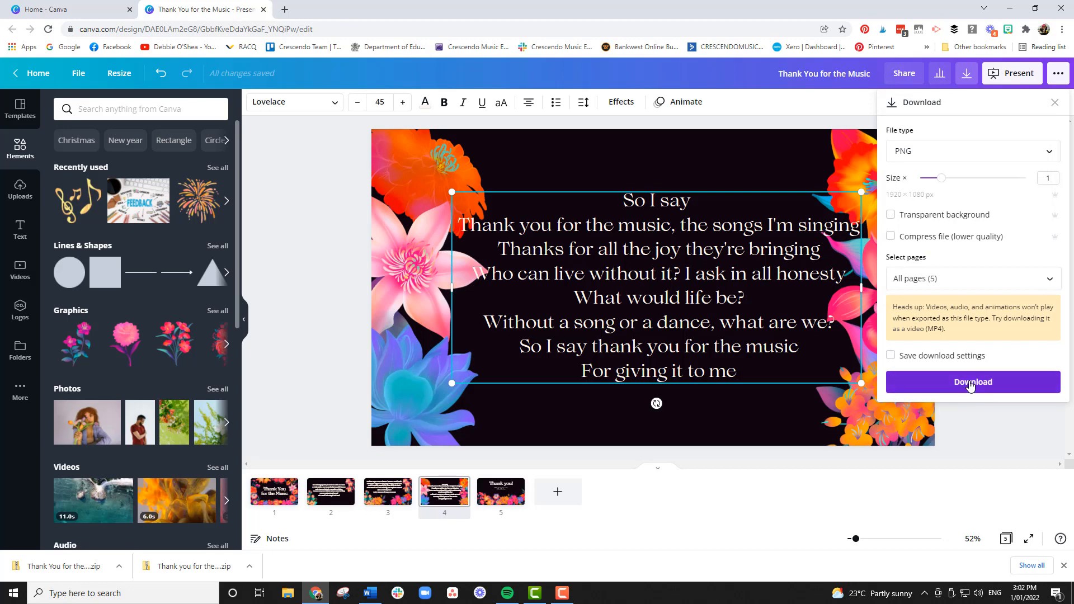
left_click(971, 382)
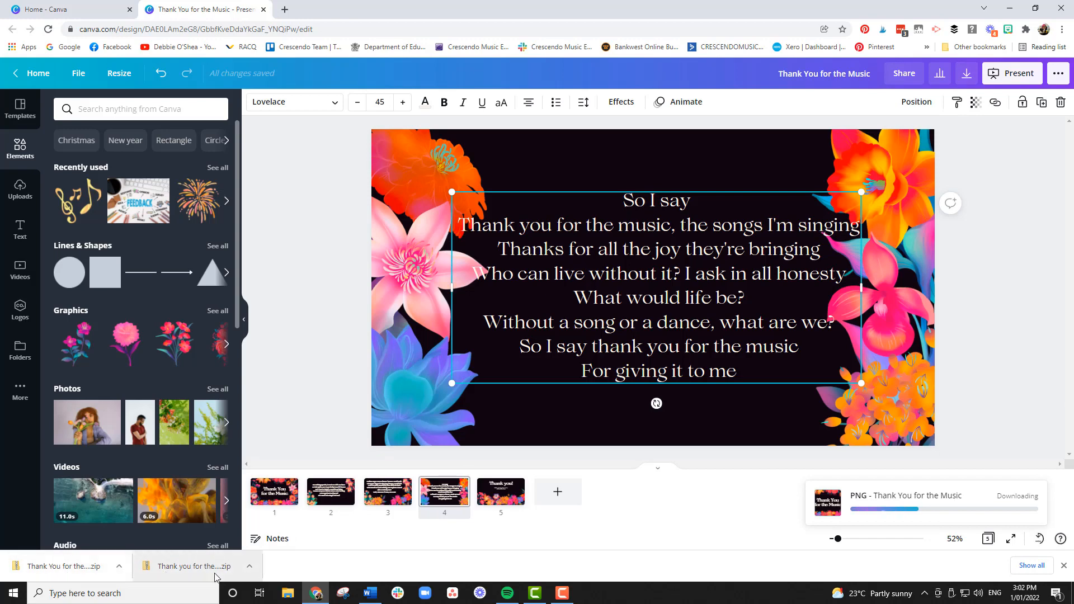
mouse_move(344, 554)
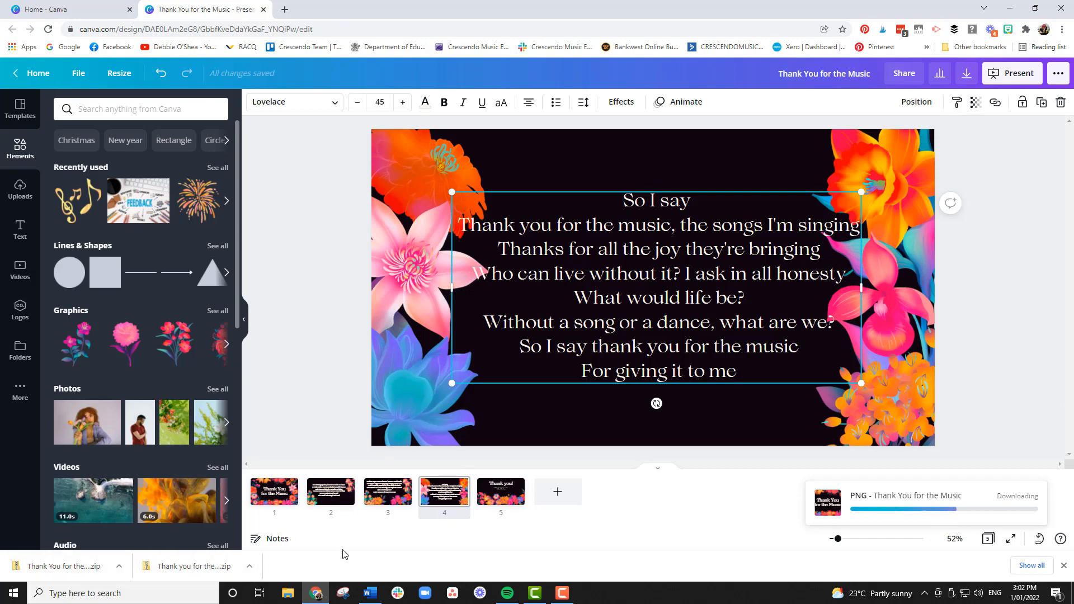